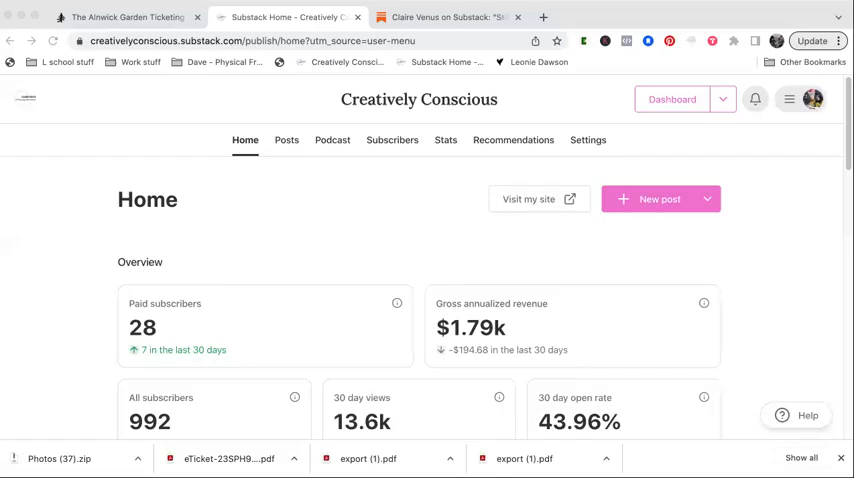
mouse_move(528, 122)
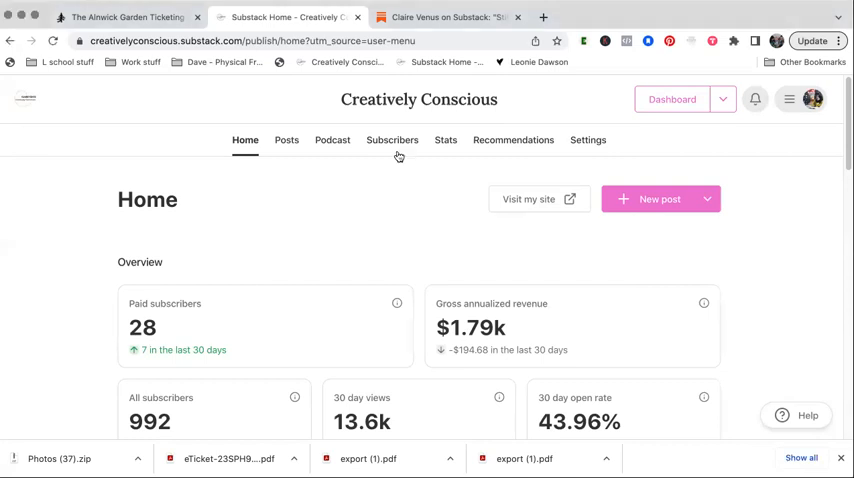
Step: Show the publication's Posts section filtered to scheduled posts only
left_click(288, 140)
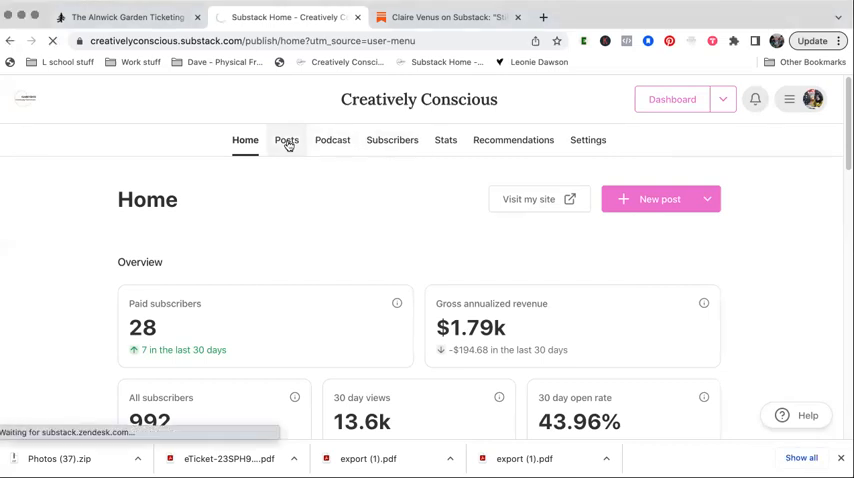
left_click(288, 140)
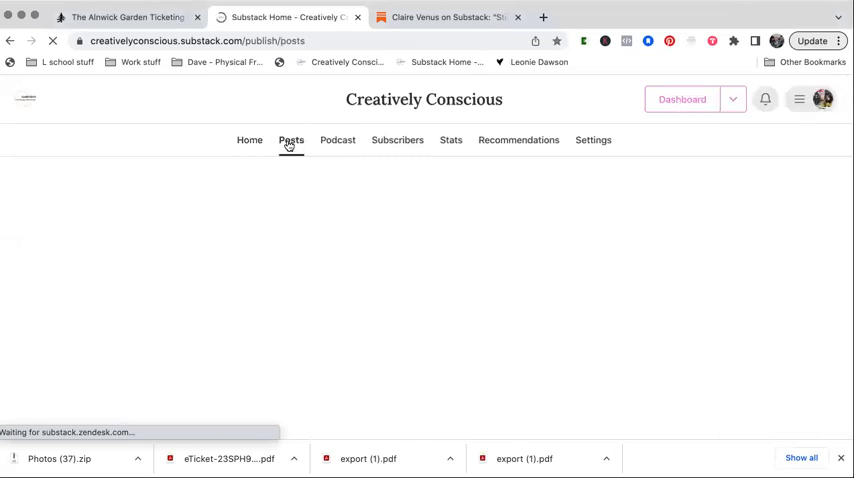
left_click(292, 140)
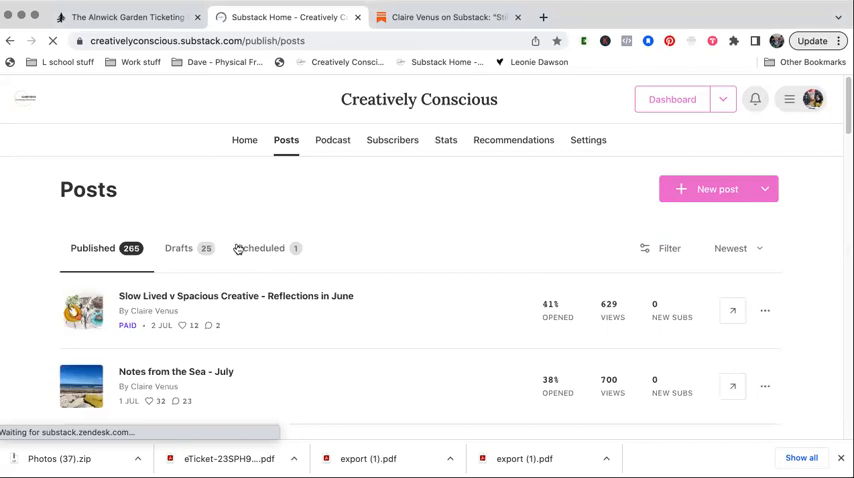
left_click(260, 248)
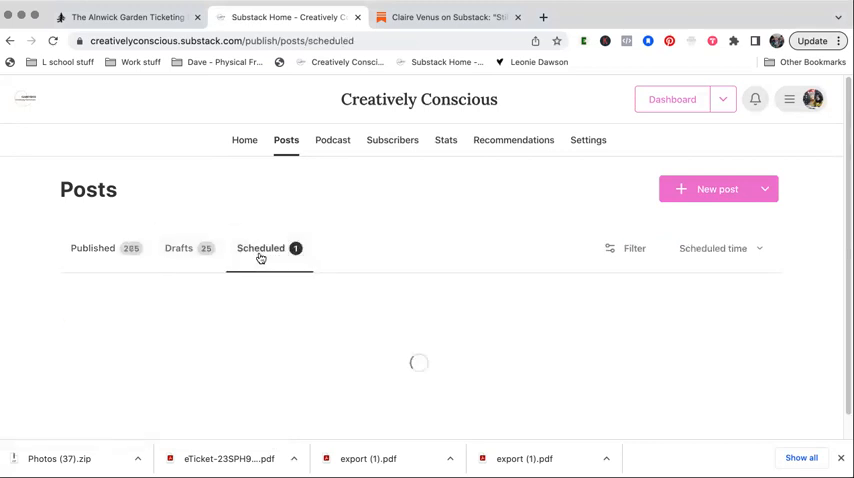
Step: Open the scheduled 'Your Friday Email' post (Jul 7, 3:00 am, everyone) in the editor
left_click(260, 248)
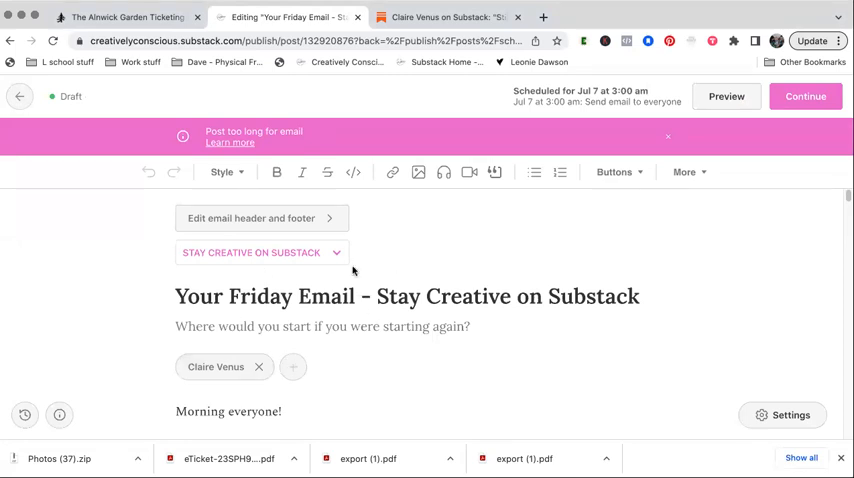
mouse_move(412, 342)
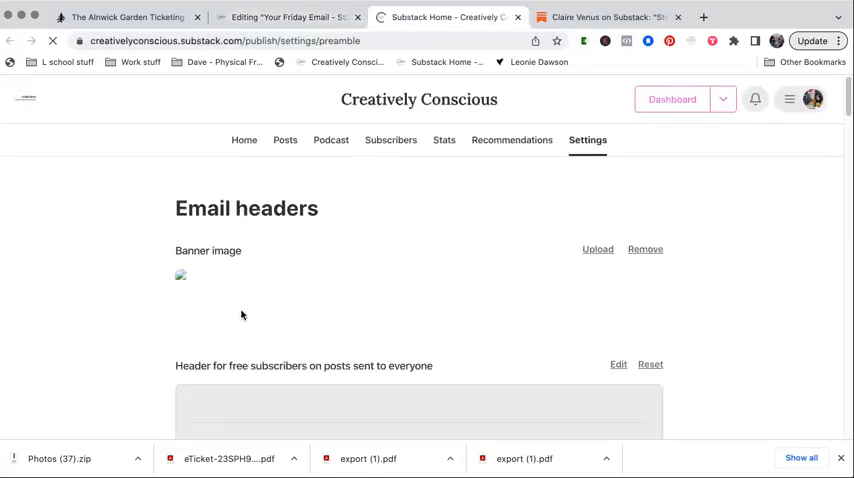
mouse_move(308, 288)
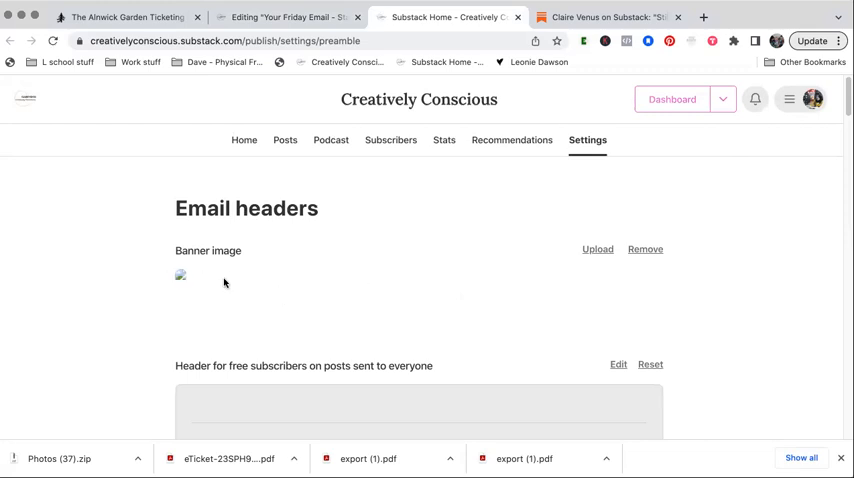
mouse_move(228, 292)
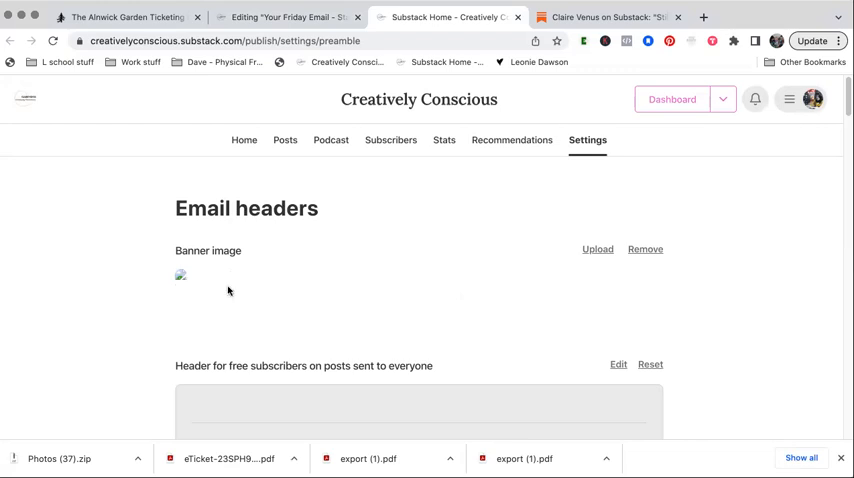
scroll("down", 3)
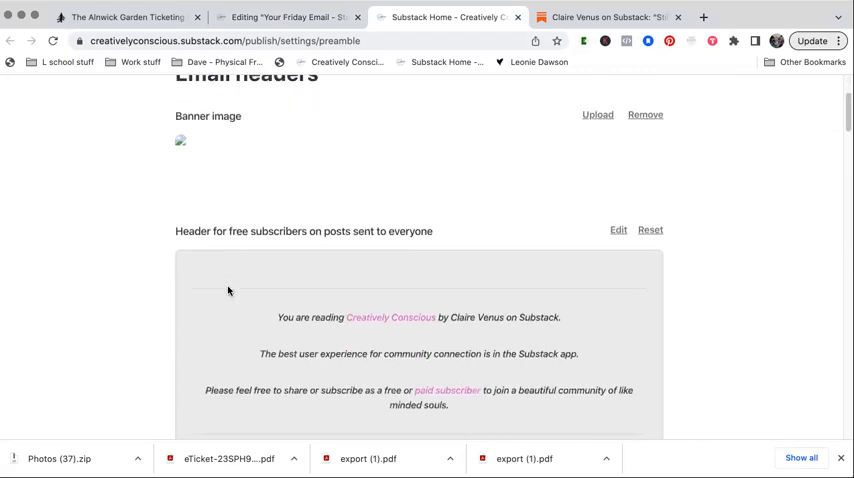
scroll("down", 3)
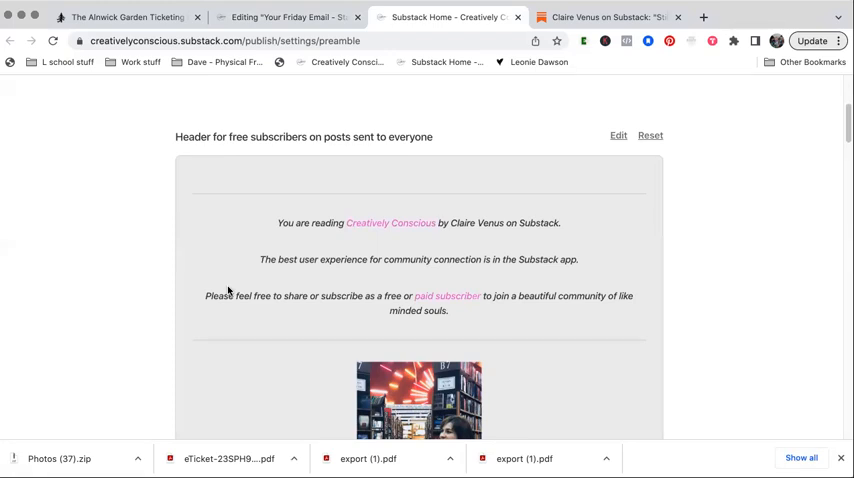
mouse_move(476, 288)
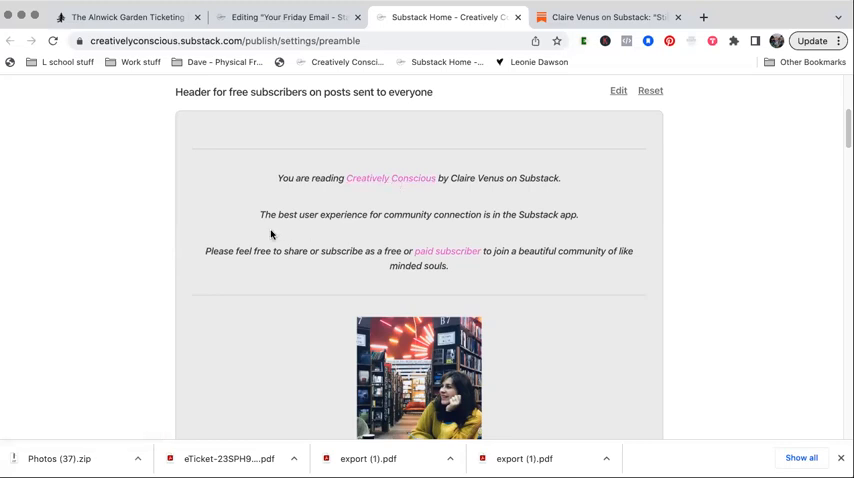
mouse_move(512, 208)
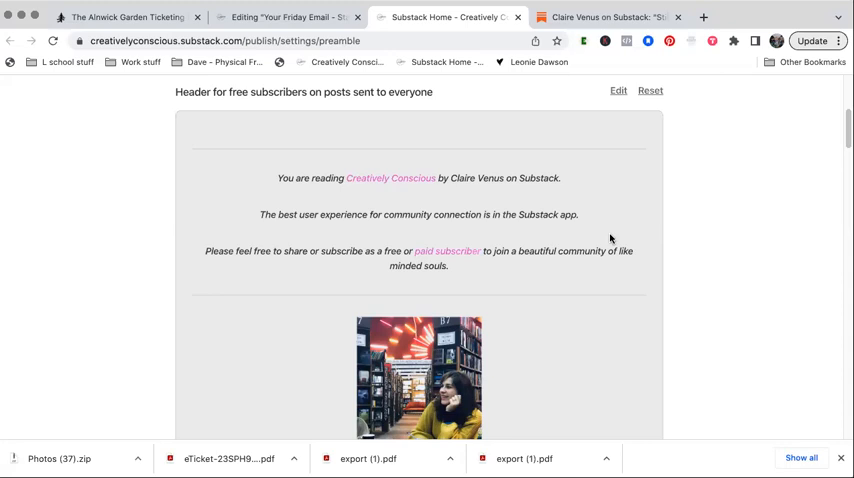
mouse_move(596, 284)
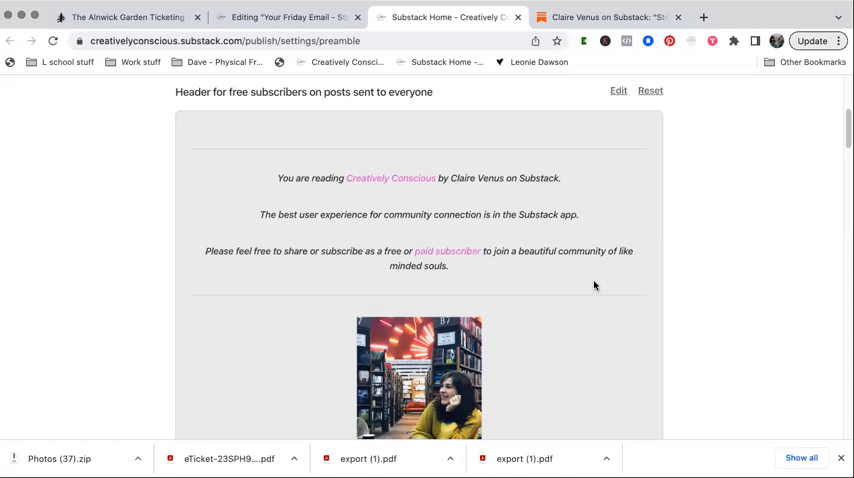
scroll("down", 3)
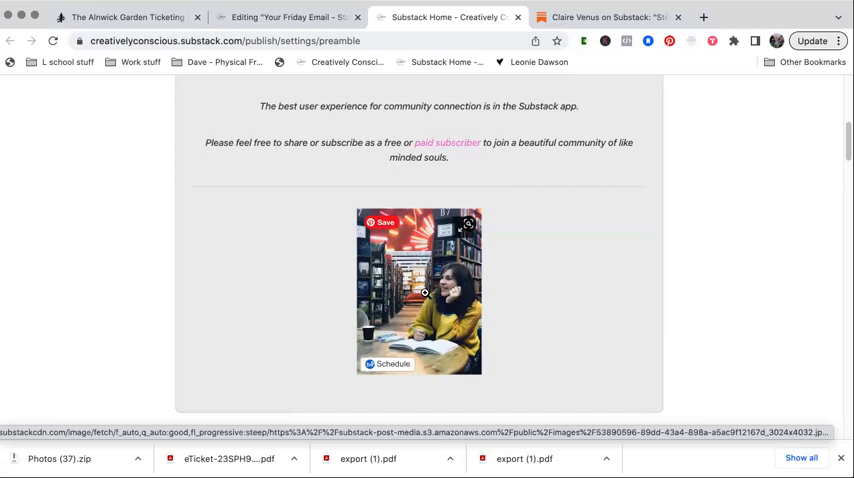
mouse_move(532, 320)
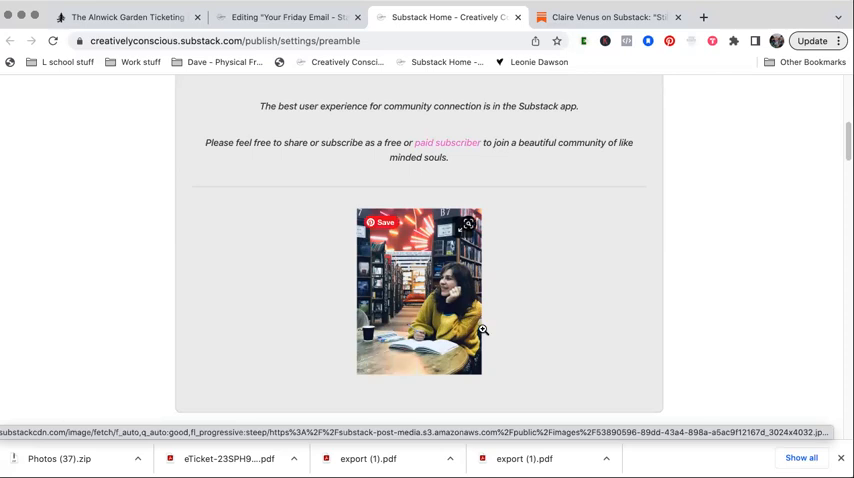
mouse_move(550, 300)
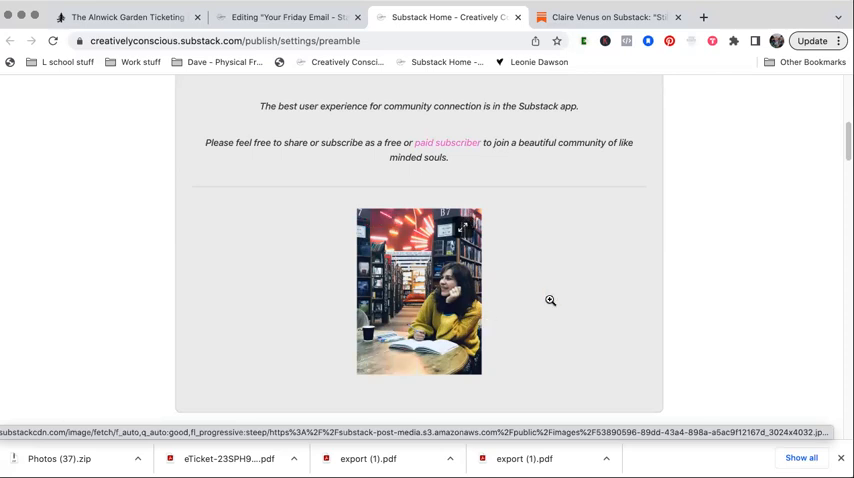
scroll("down", 3)
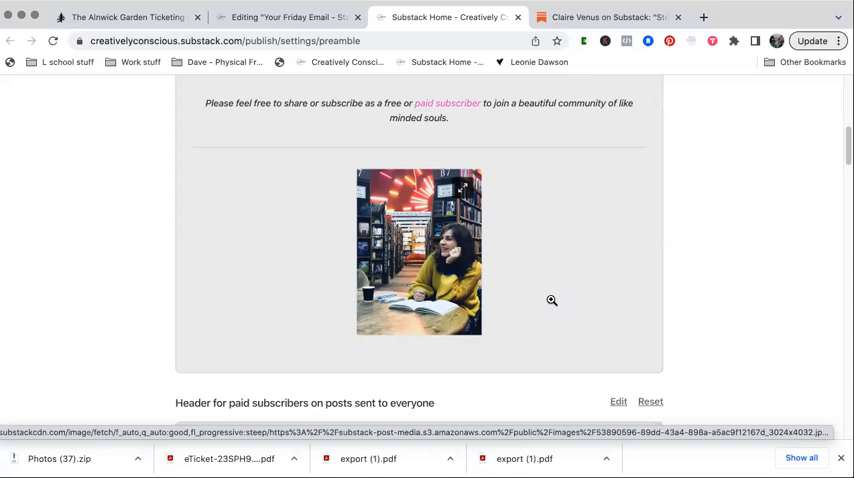
scroll("down", 3)
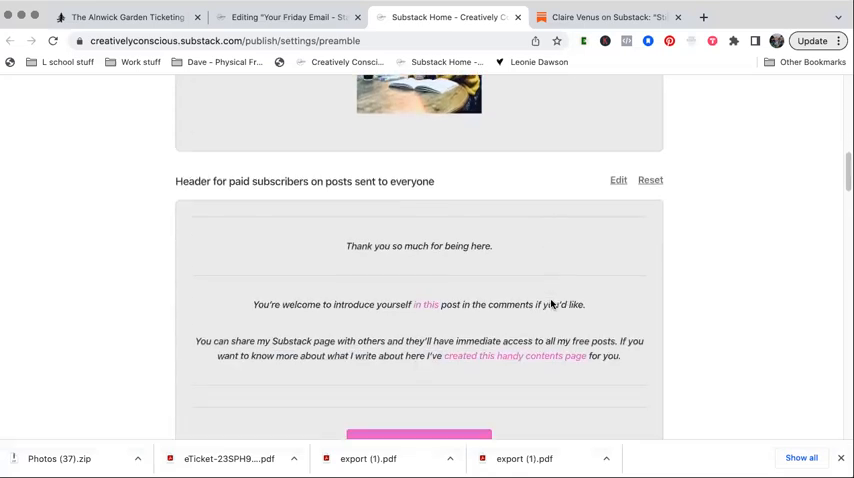
scroll("down", 3)
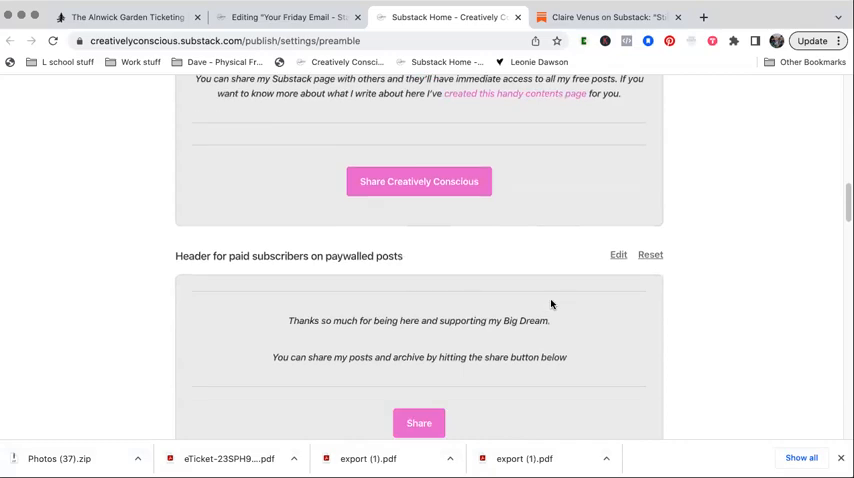
scroll("down", 3)
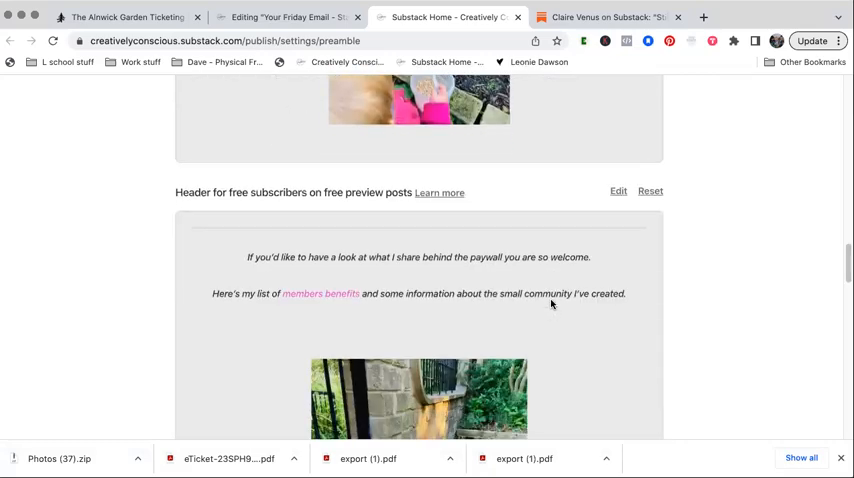
scroll("down", 3)
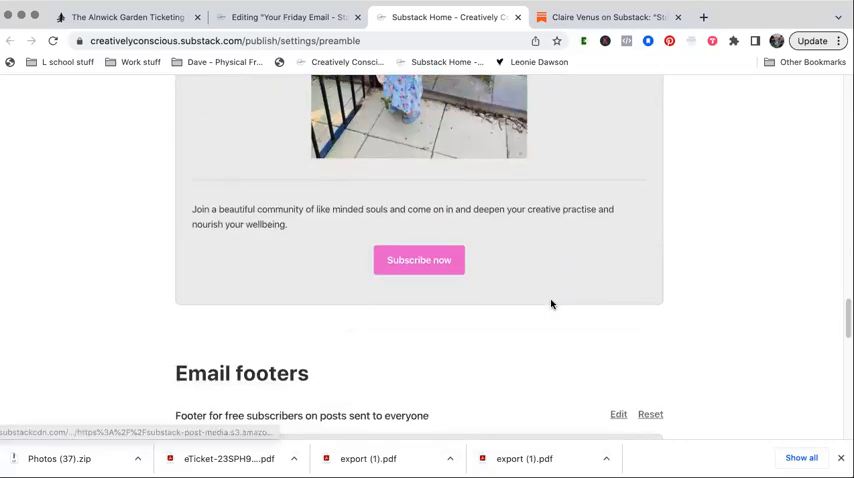
scroll("down", 3)
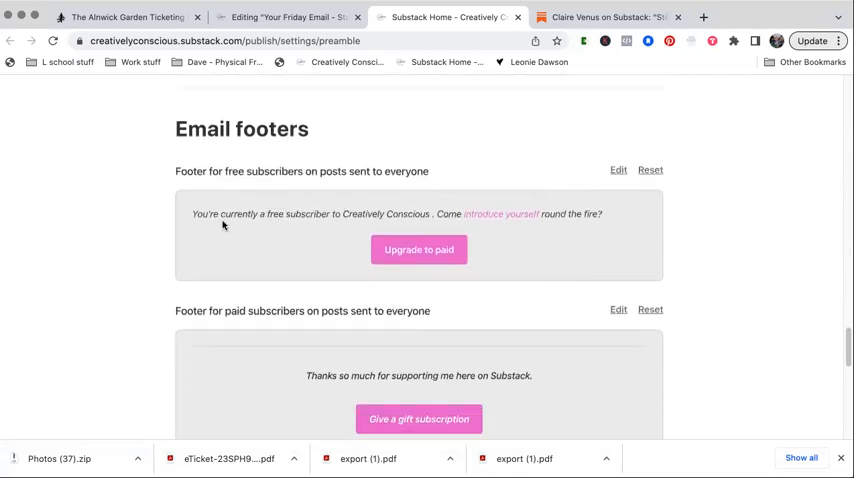
mouse_move(470, 232)
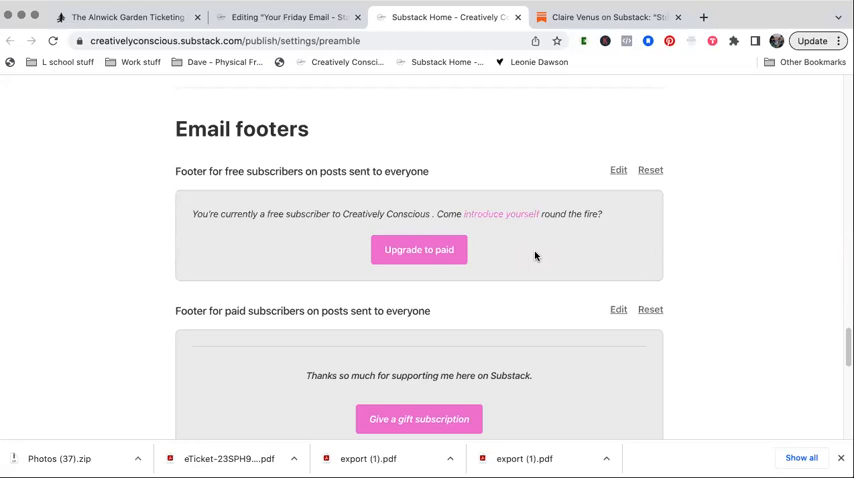
mouse_move(362, 188)
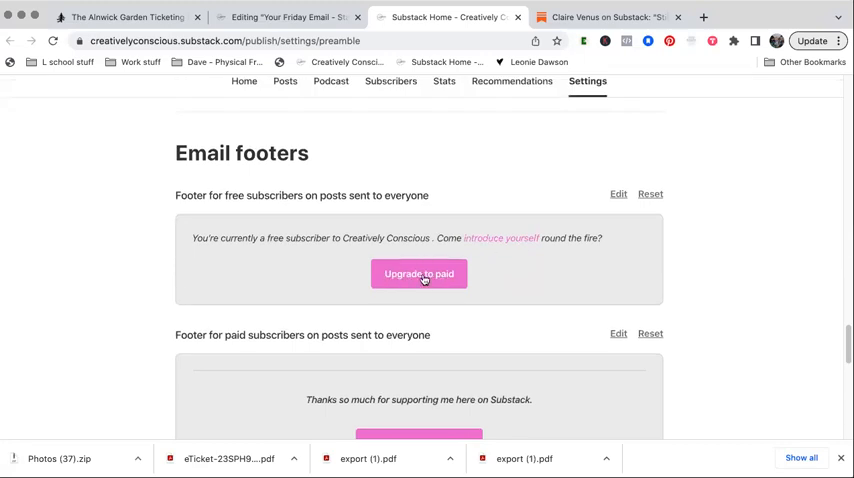
mouse_move(608, 208)
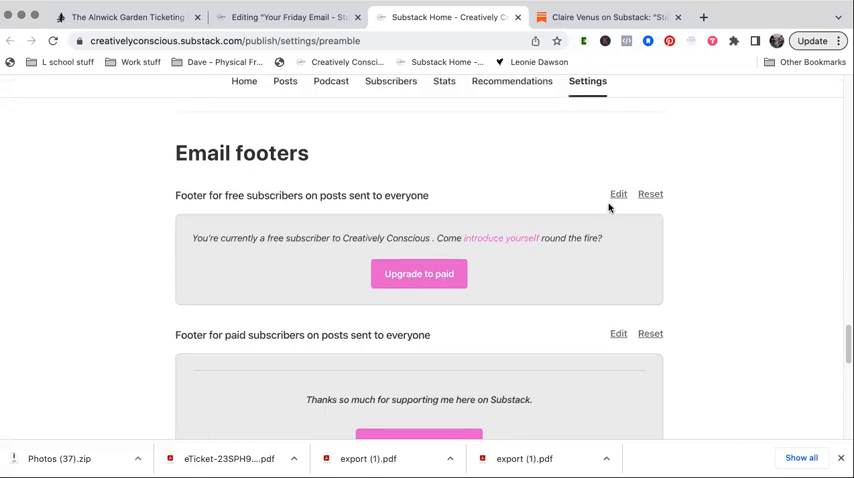
Step: Insert the pink heart drawing below the upgrade button in the free-subscriber footer and save
left_click(618, 194)
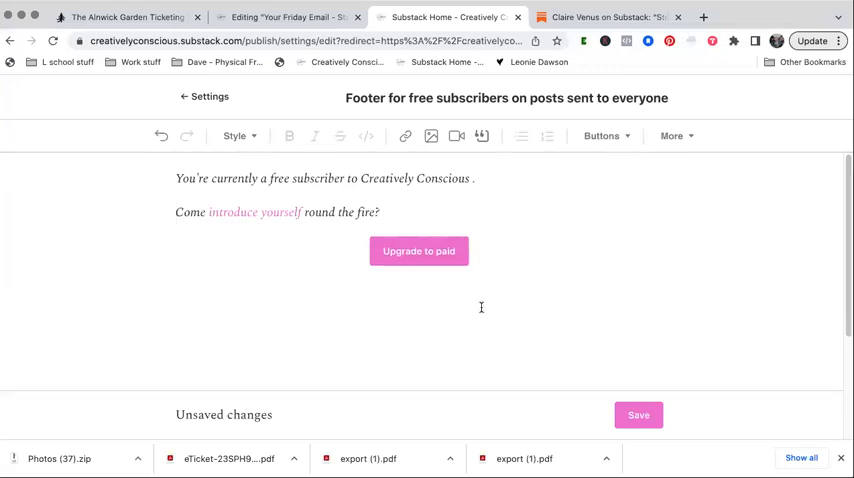
left_click(432, 136)
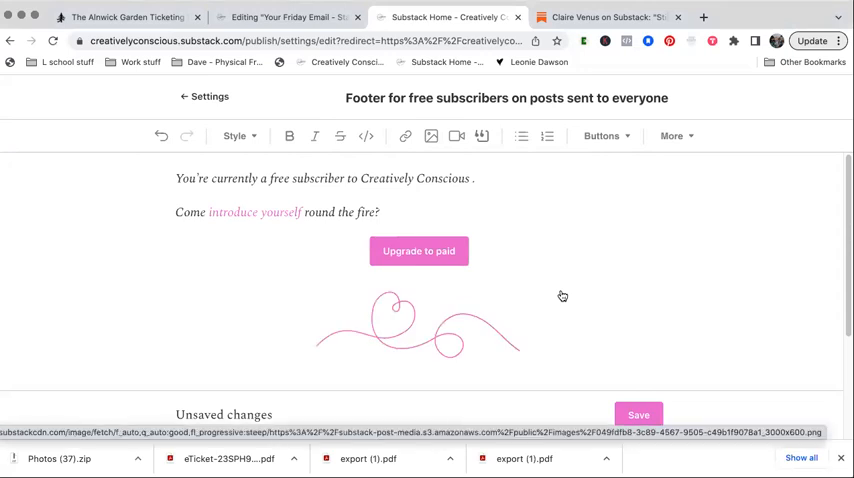
left_click(638, 414)
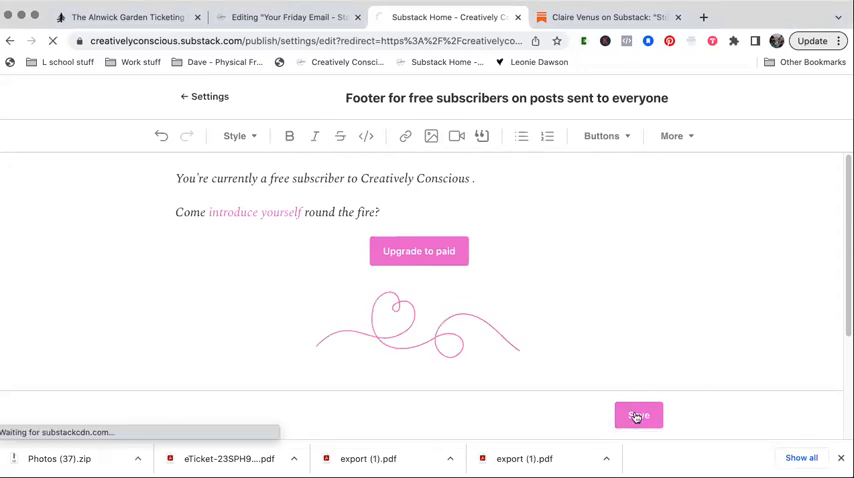
left_click(638, 416)
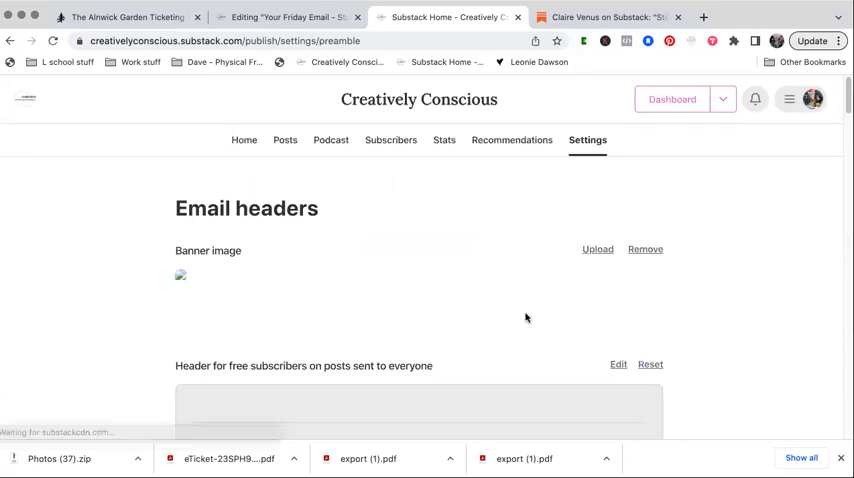
scroll("down", 3)
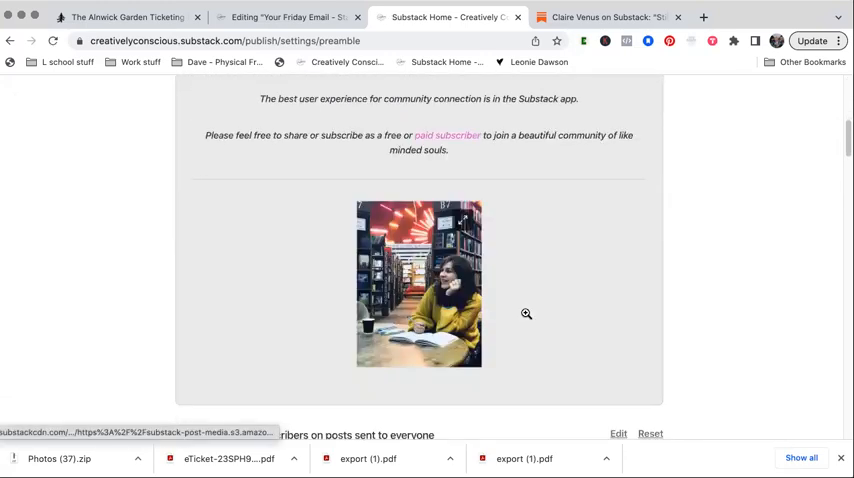
scroll("down", 3)
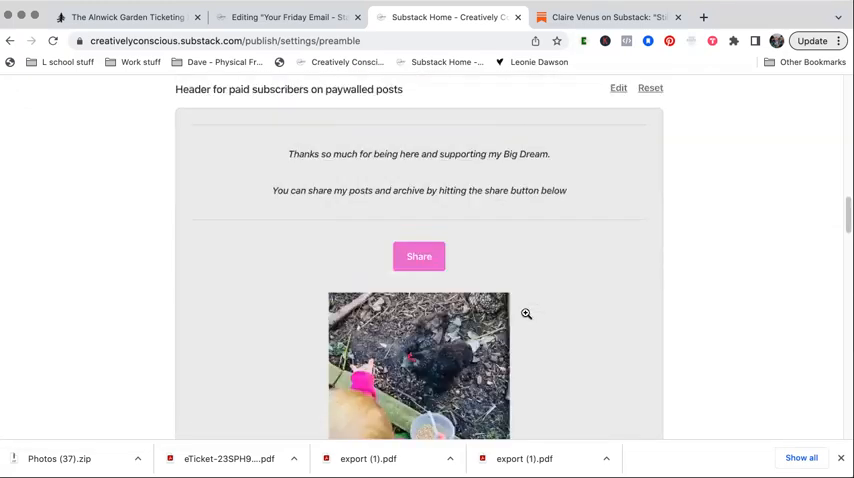
scroll("down", 3)
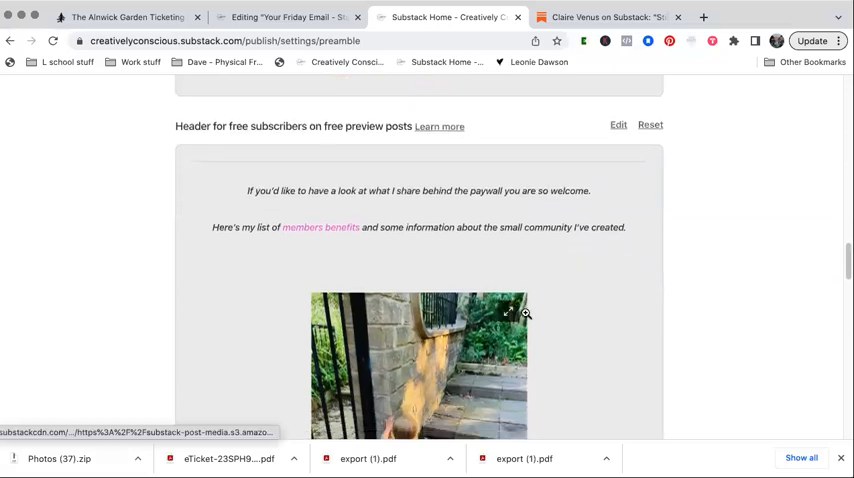
mouse_move(600, 260)
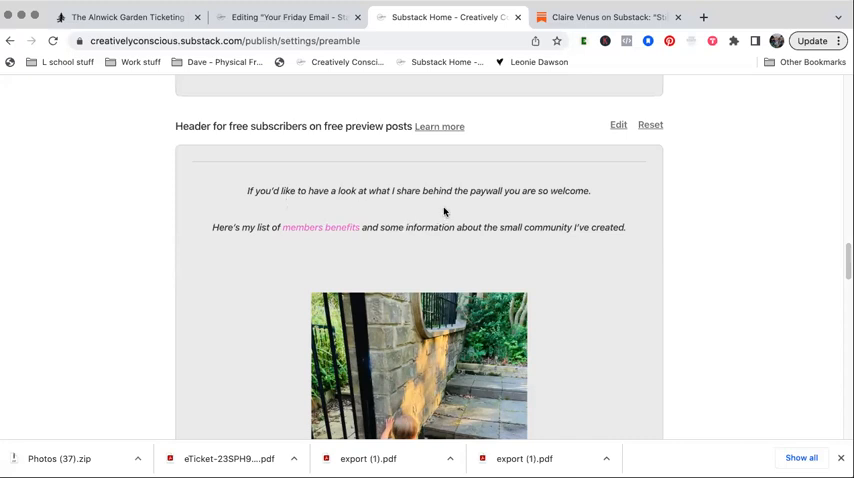
scroll("down", 3)
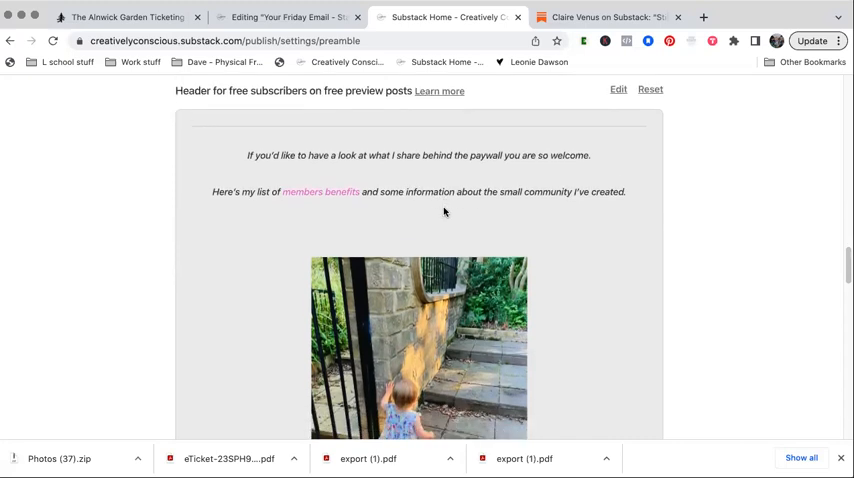
scroll("down", 3)
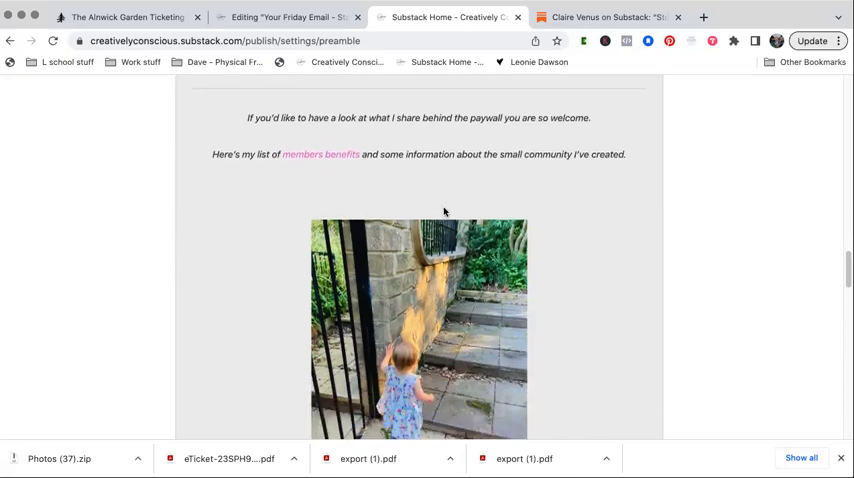
scroll("down", 3)
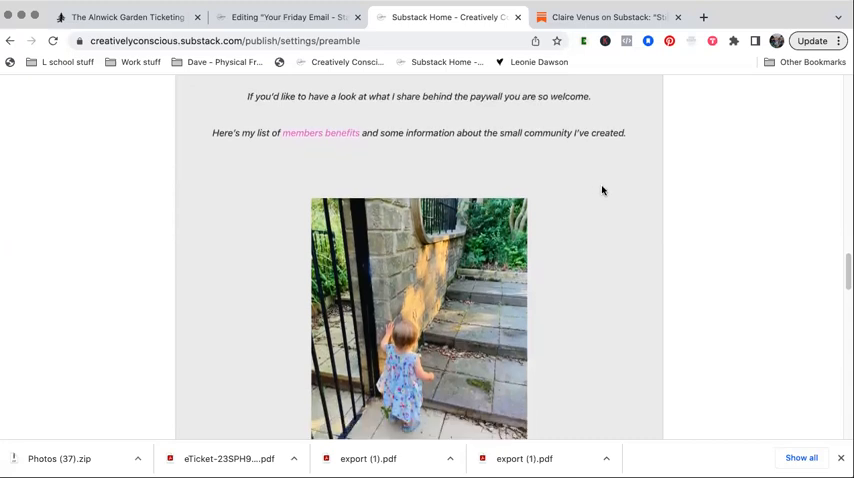
scroll("down", 3)
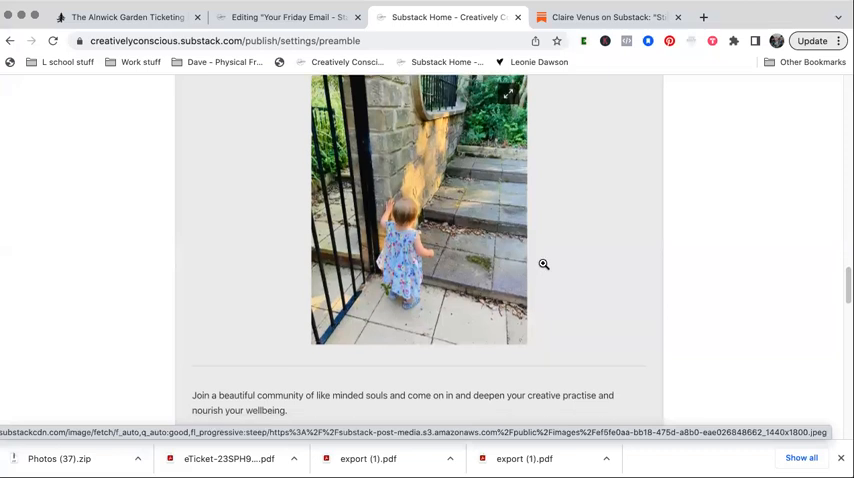
scroll("down", 3)
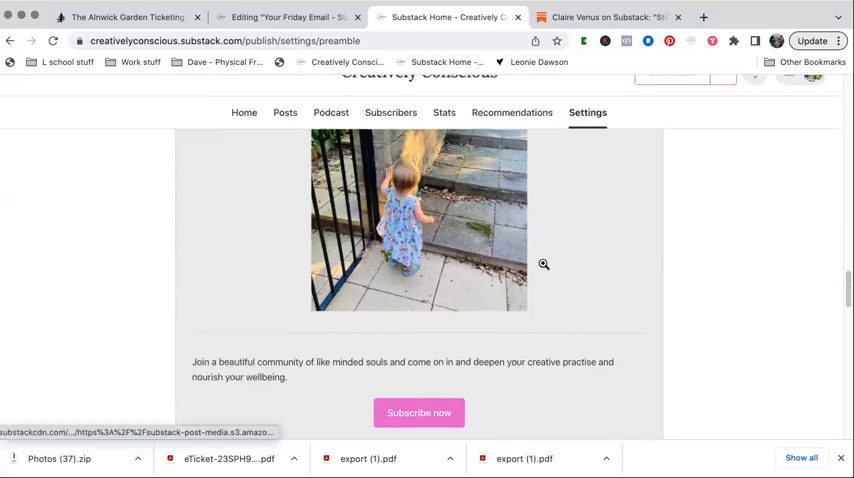
scroll("up", 3)
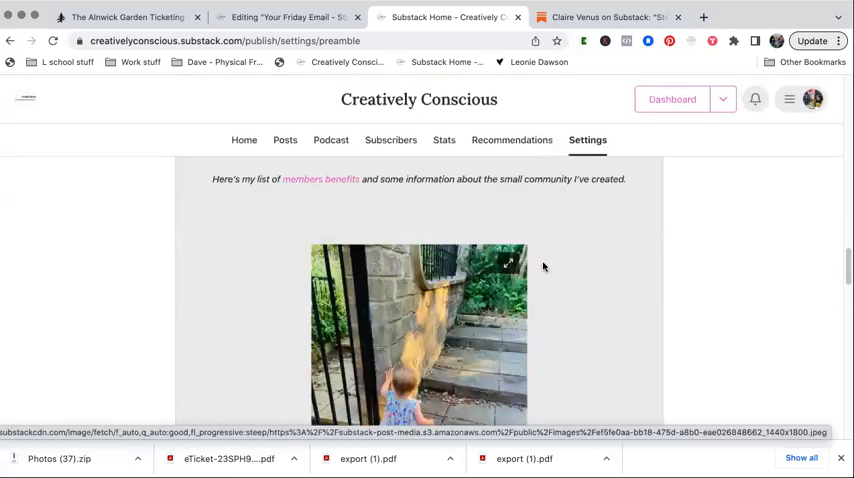
Step: Make the free preview header read 'members benefits for A Sort of Fairytale' and save it
left_click(618, 168)
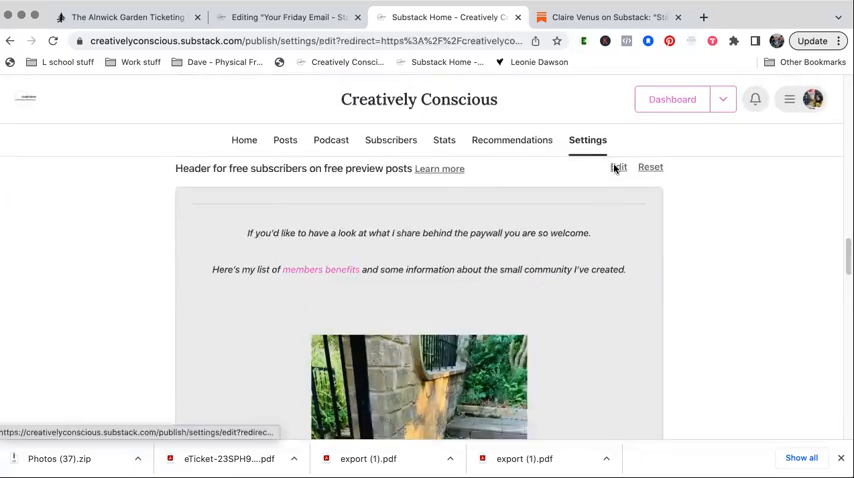
left_click(618, 168)
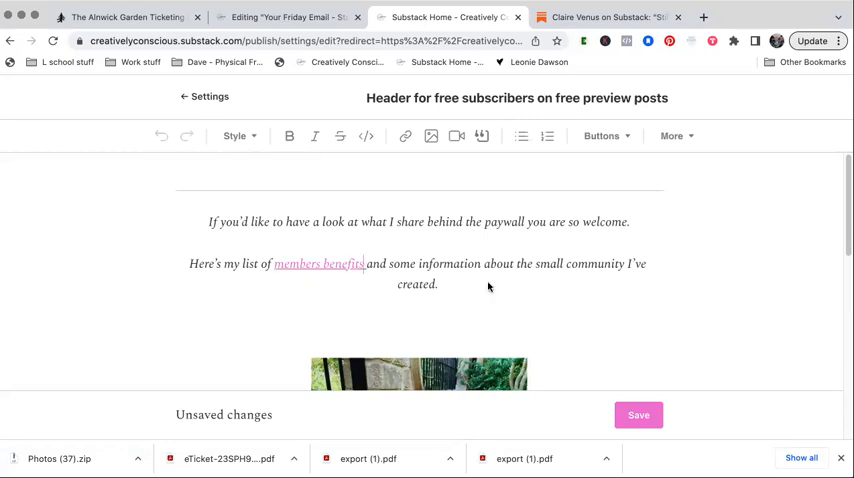
left_click(318, 264)
type(" for A Sort of Fairytale")
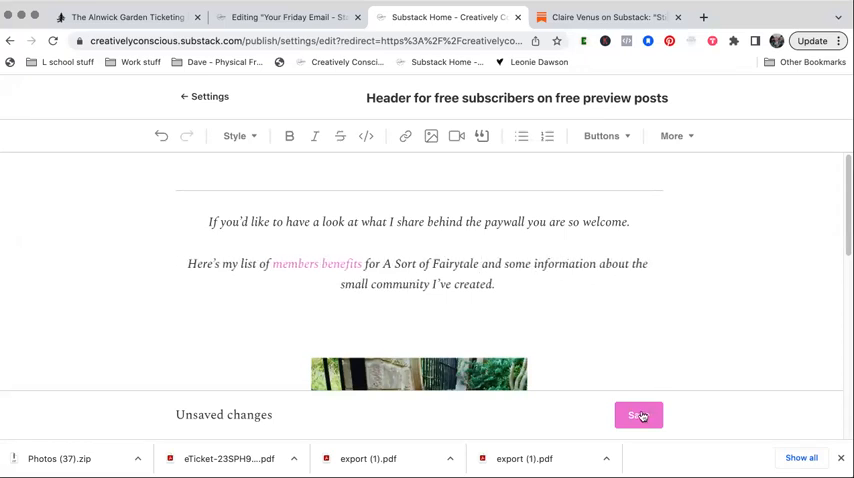
left_click(638, 416)
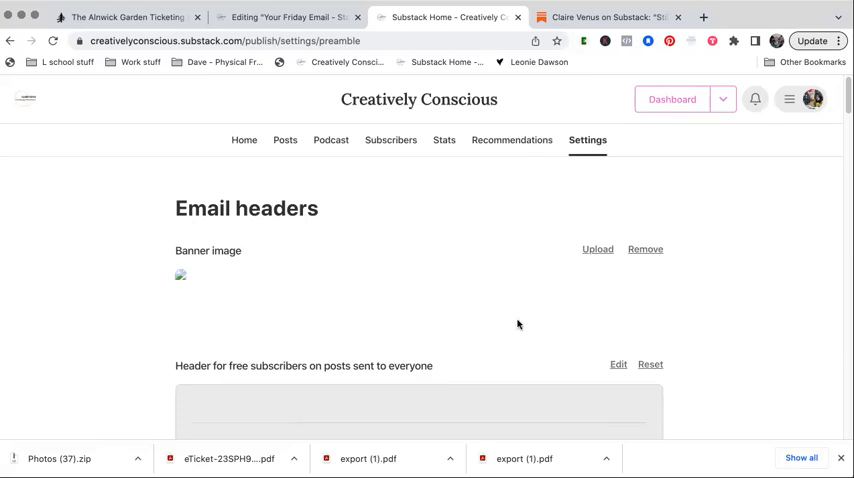
scroll("down", 3)
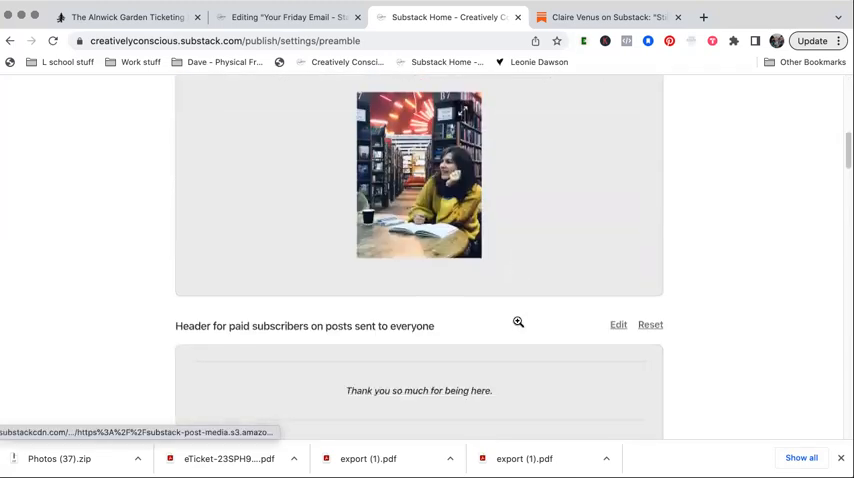
scroll("down", 3)
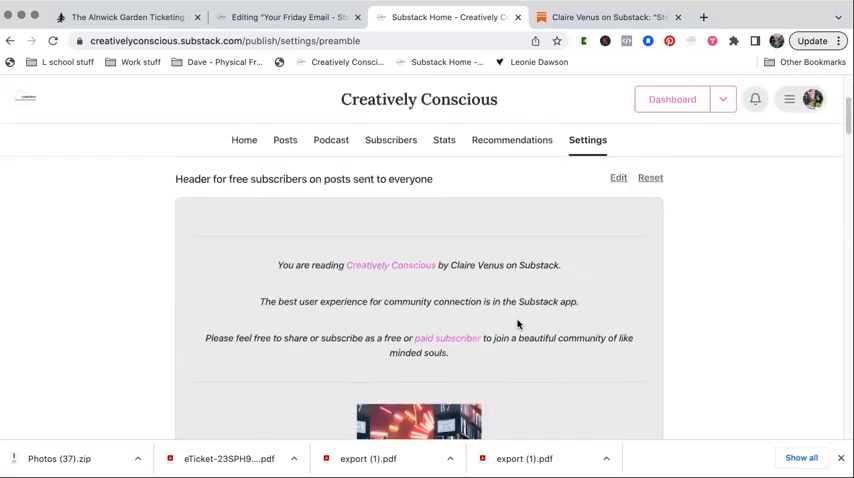
scroll("down", 3)
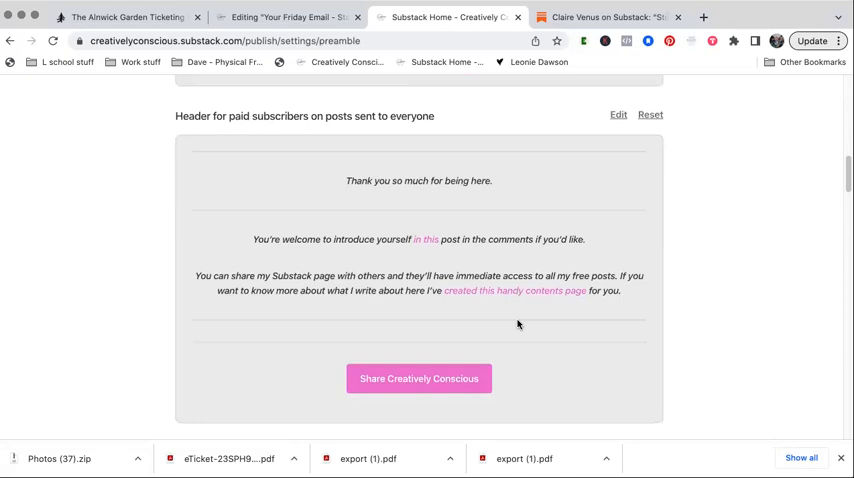
scroll("down", 3)
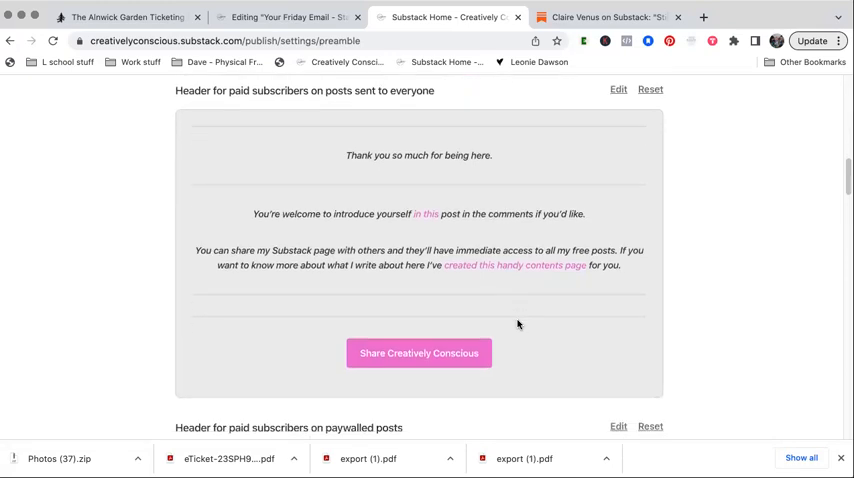
scroll("down", 3)
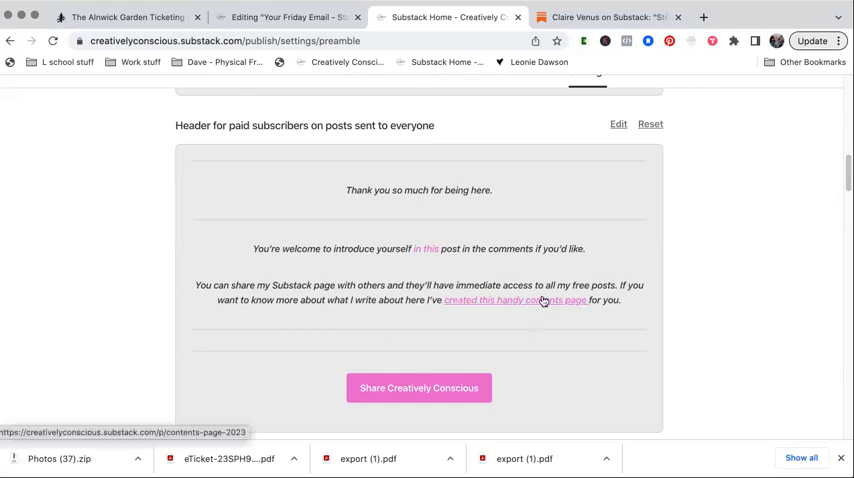
left_click(516, 300)
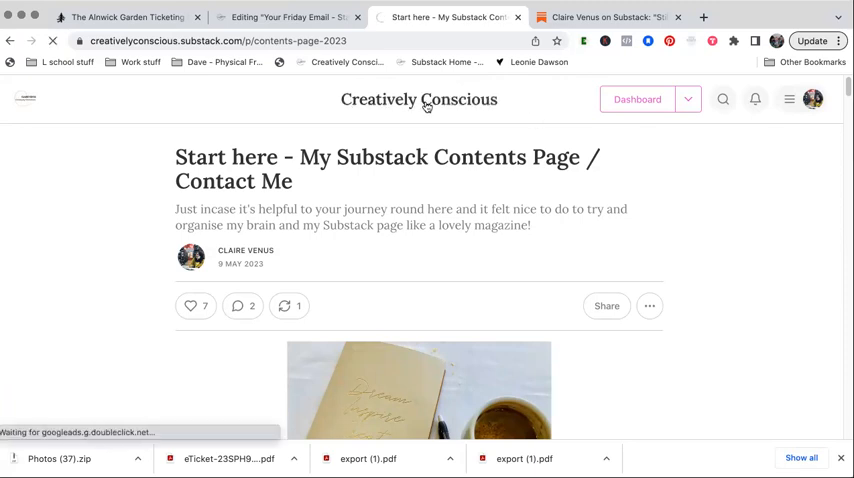
left_click(418, 100)
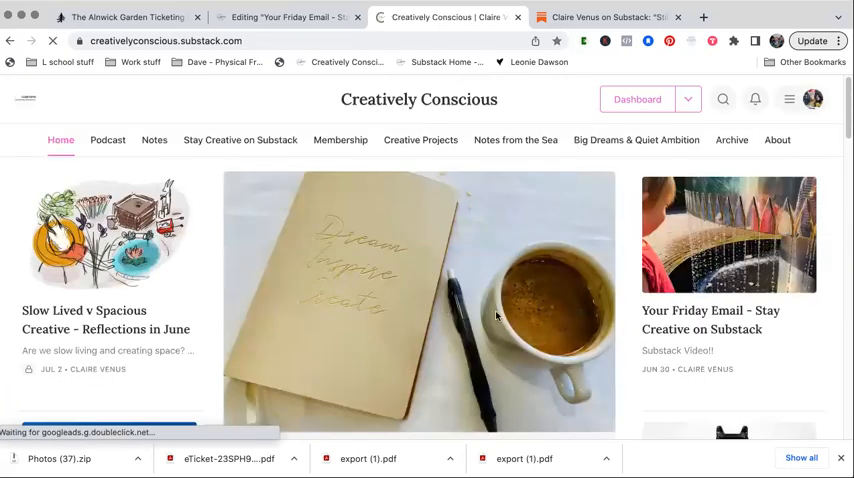
scroll("down", 3)
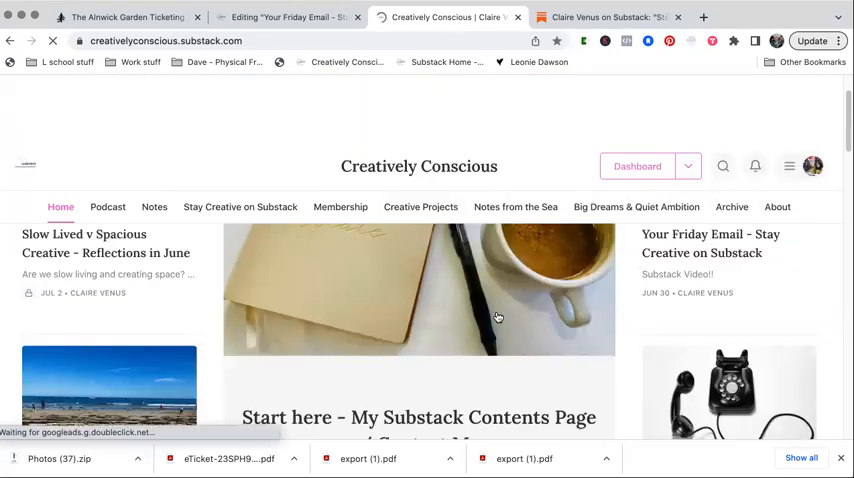
scroll("down", 3)
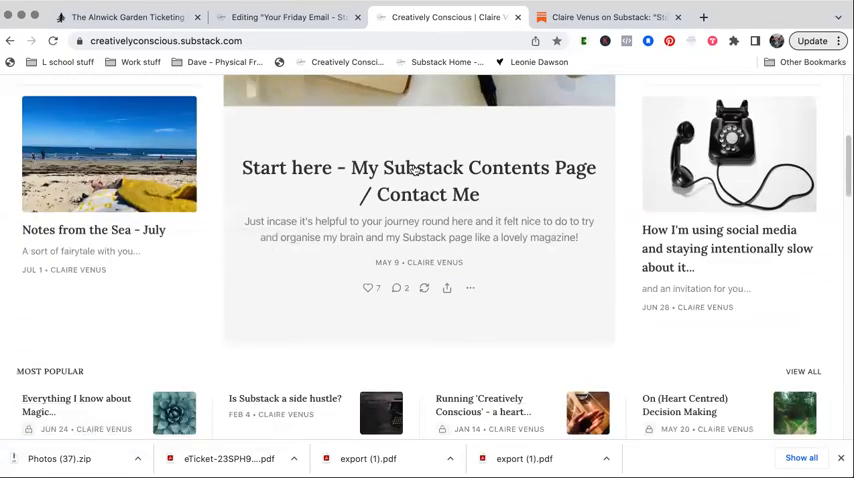
left_click(418, 180)
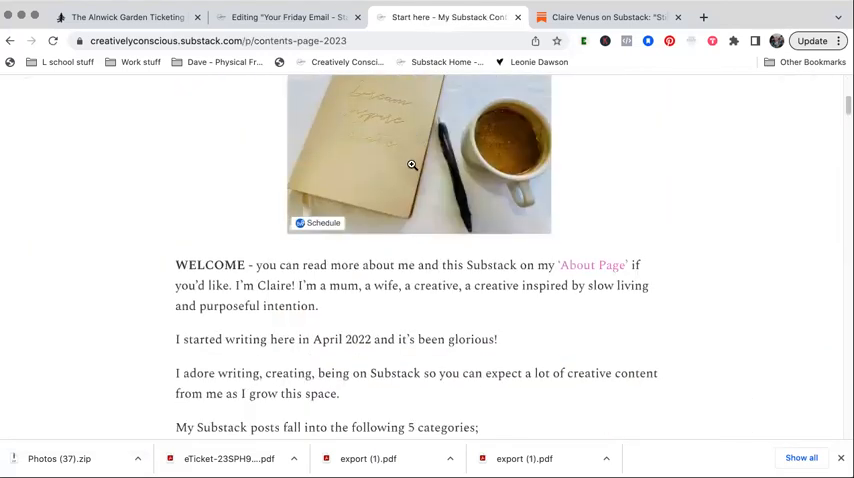
scroll("down", 3)
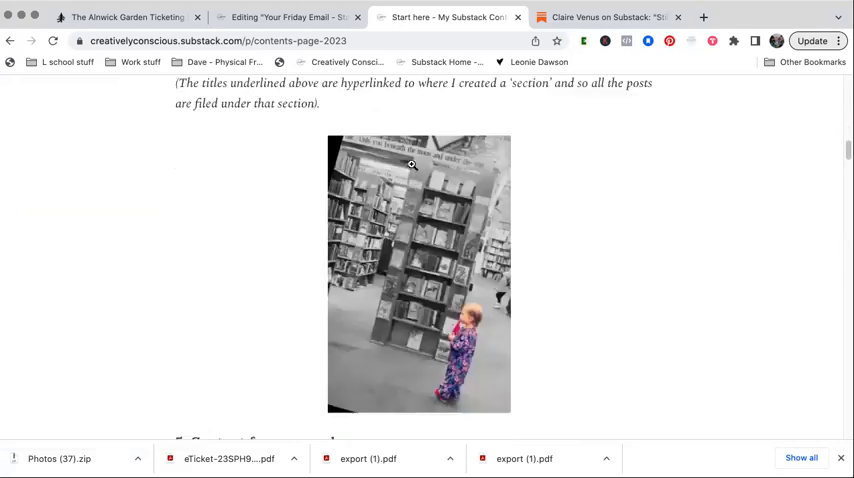
scroll("down", 3)
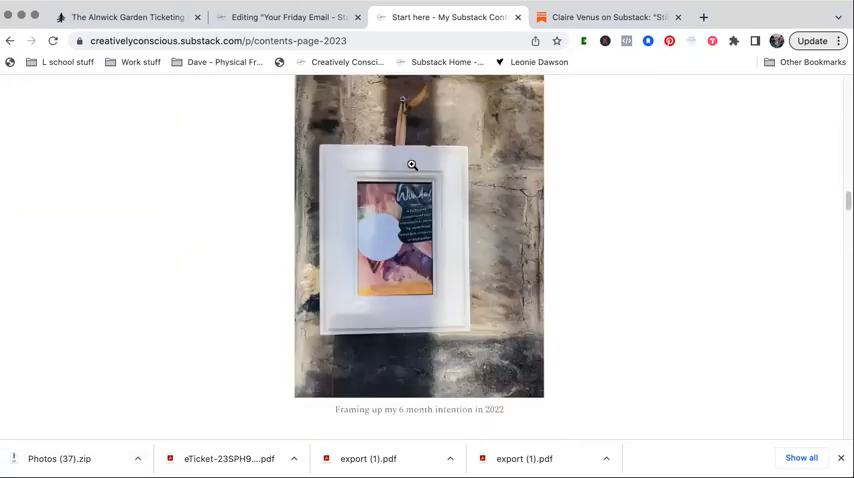
scroll("down", 3)
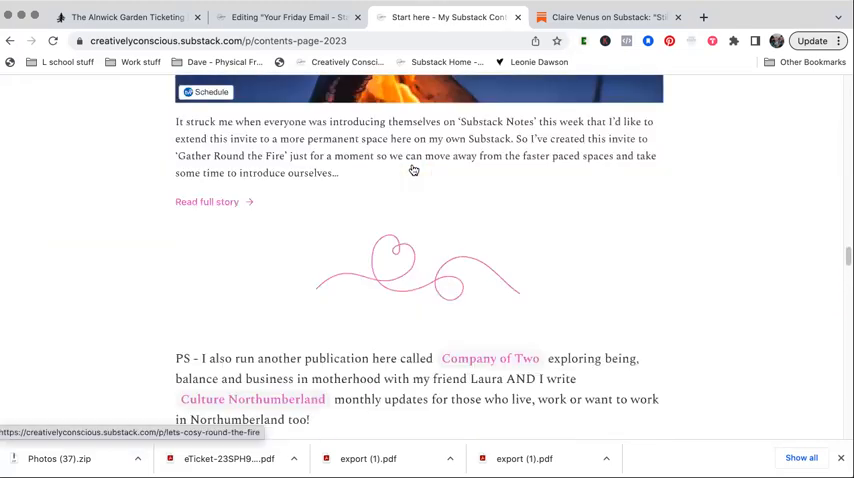
scroll("down", 3)
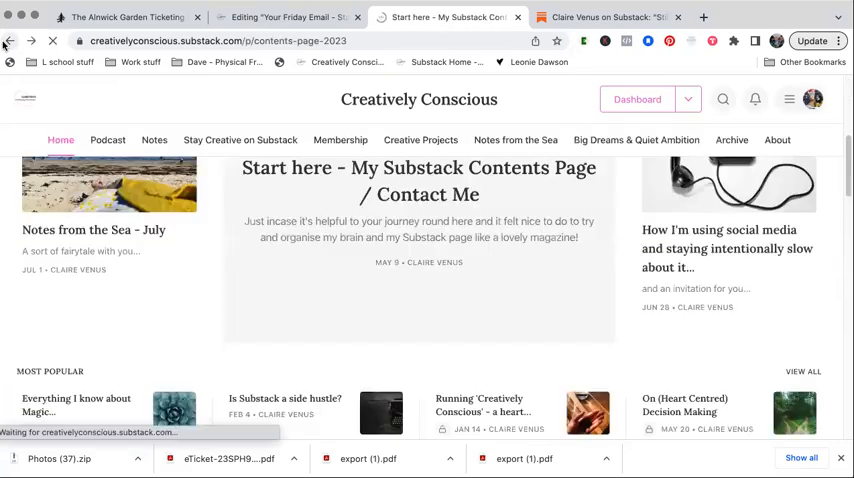
left_click(636, 100)
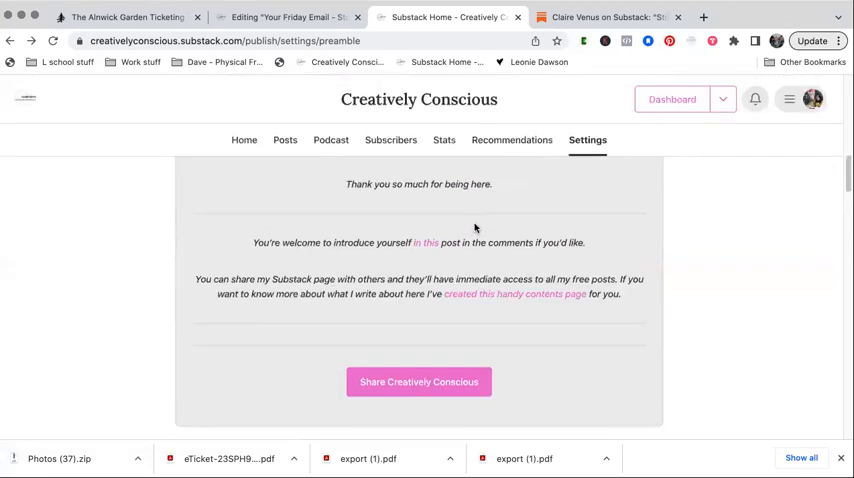
scroll("down", 3)
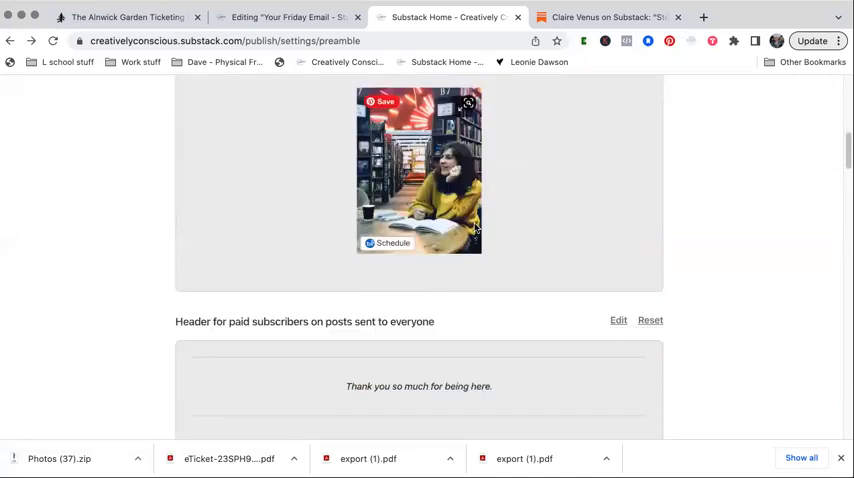
scroll("down", 3)
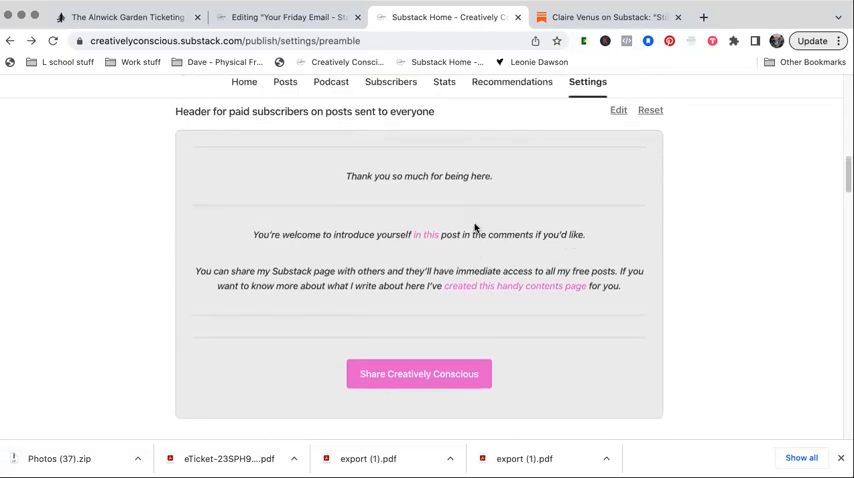
scroll("down", 3)
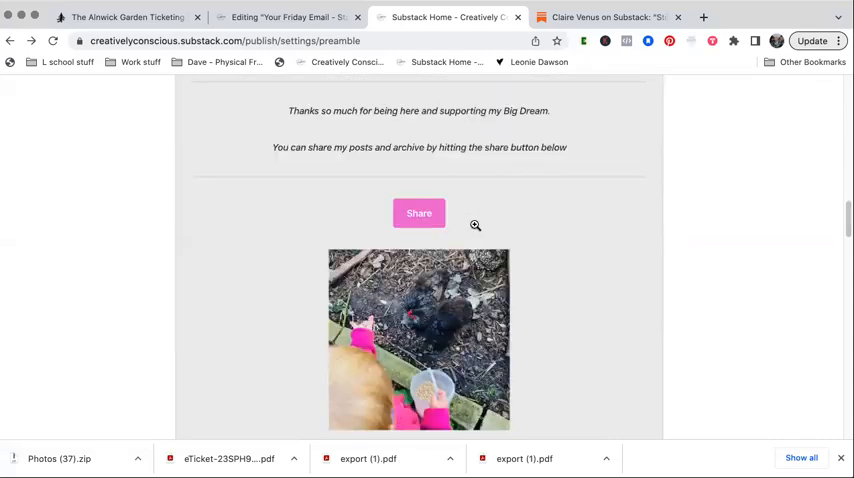
scroll("down", 3)
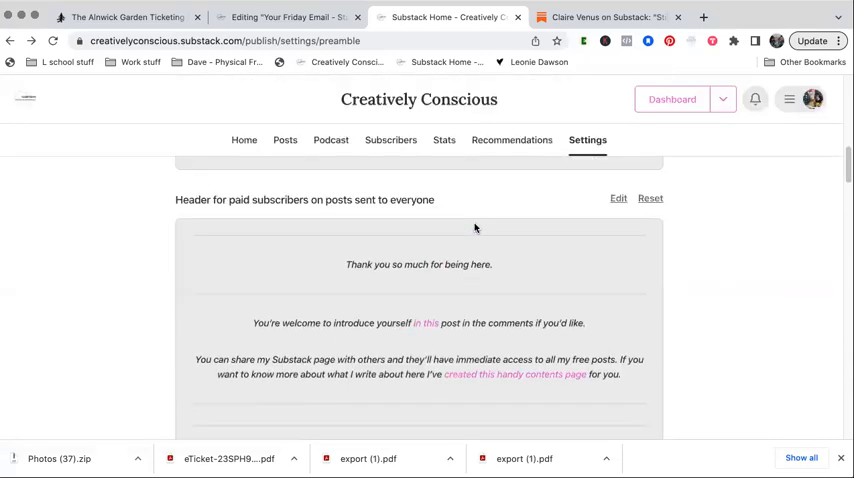
scroll("down", 3)
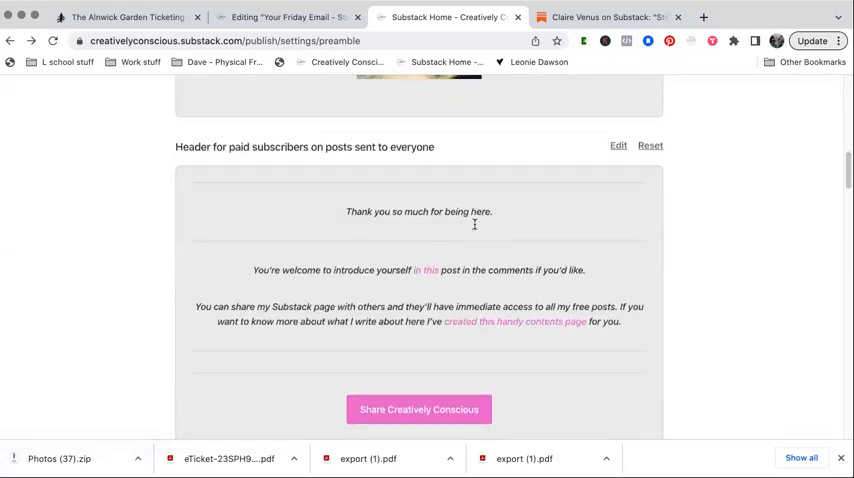
scroll("down", 3)
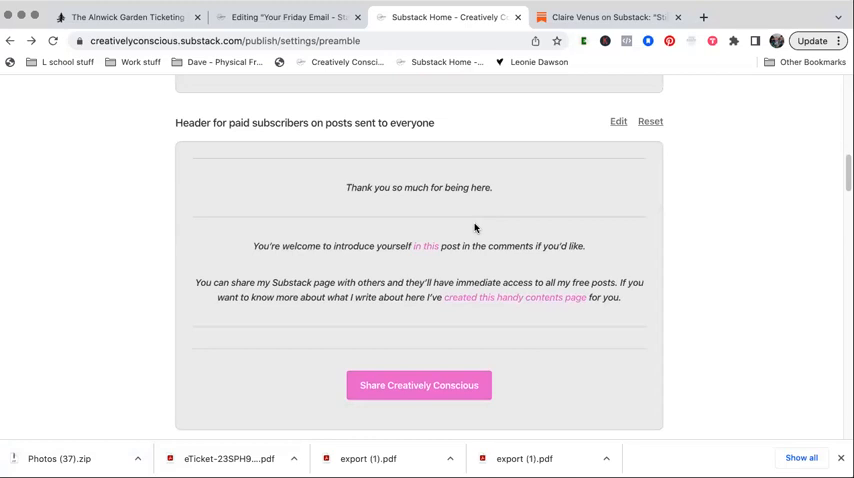
scroll("down", 3)
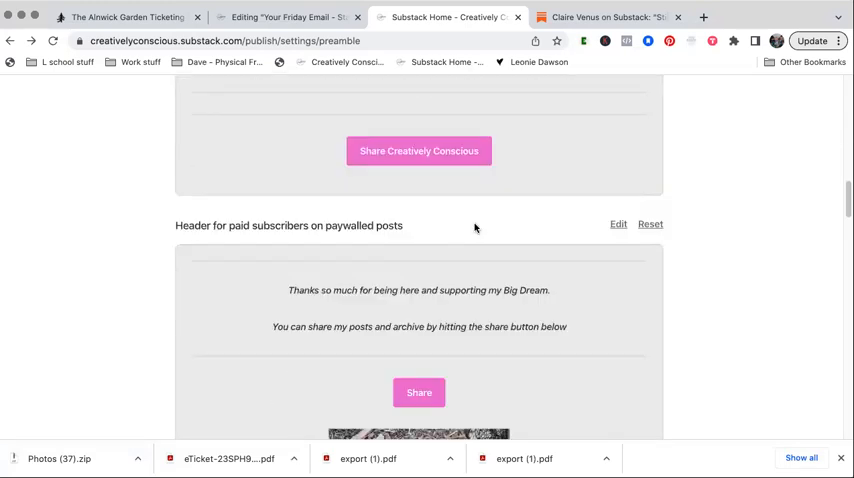
scroll("down", 3)
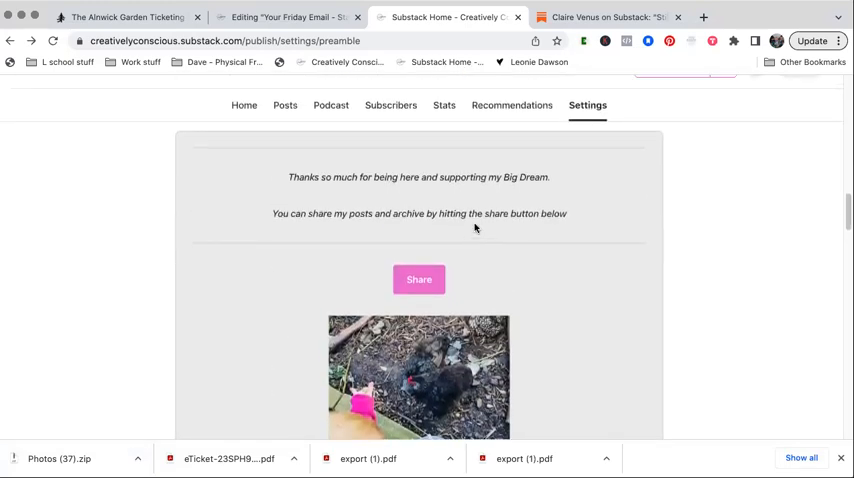
scroll("down", 3)
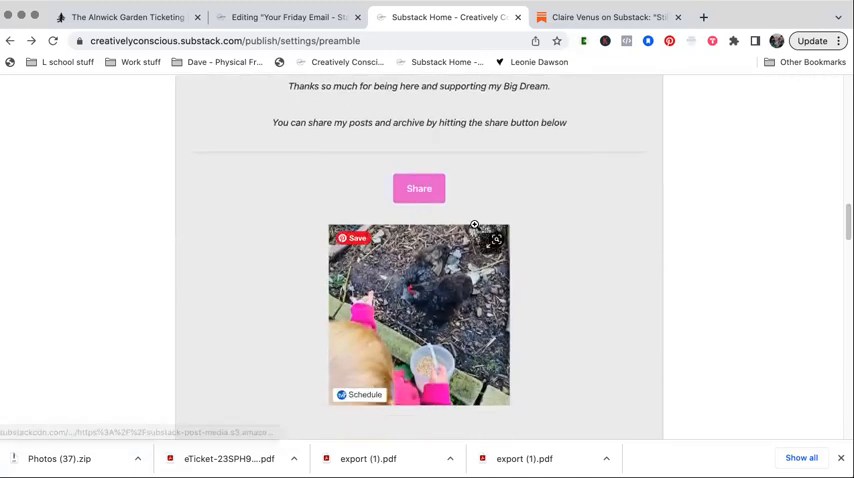
scroll("down", 3)
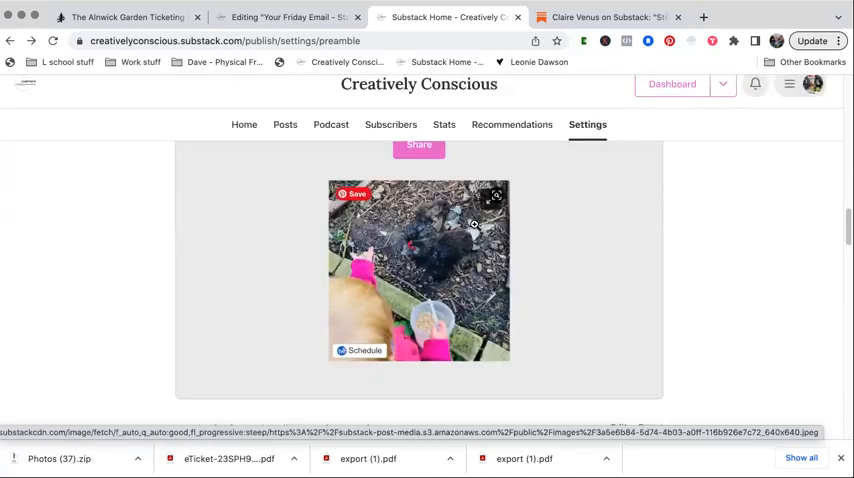
scroll("down", 3)
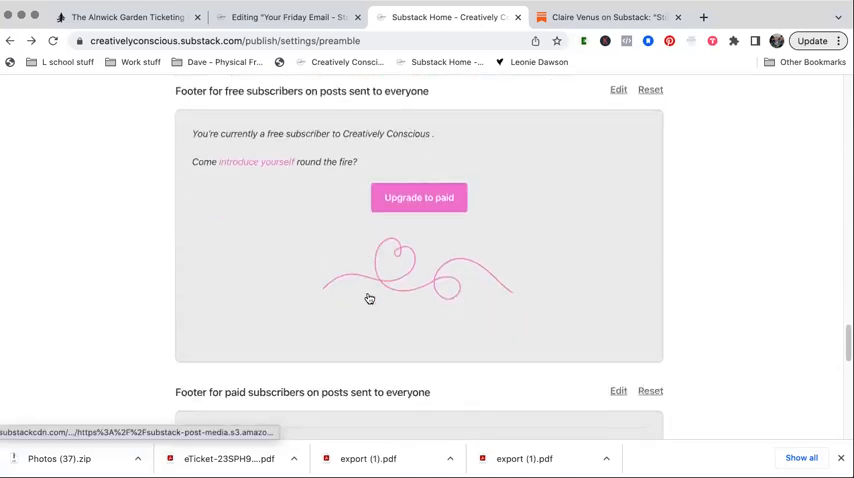
Step: Review the paid-subscriber footer previews down to Send test emails, then return to the Friday email draft
scroll("down", 3)
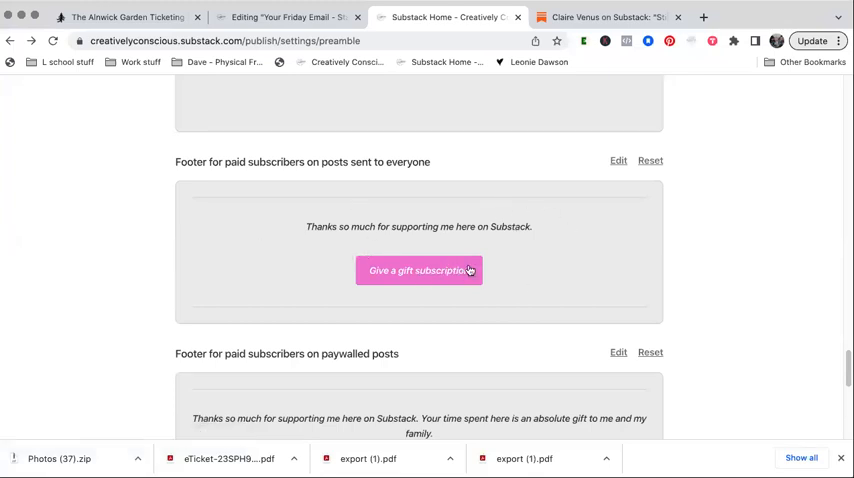
mouse_move(492, 260)
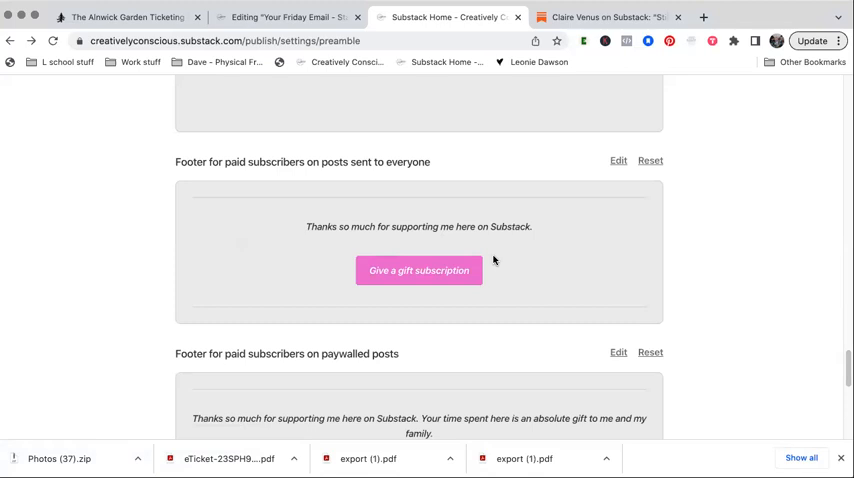
scroll("down", 3)
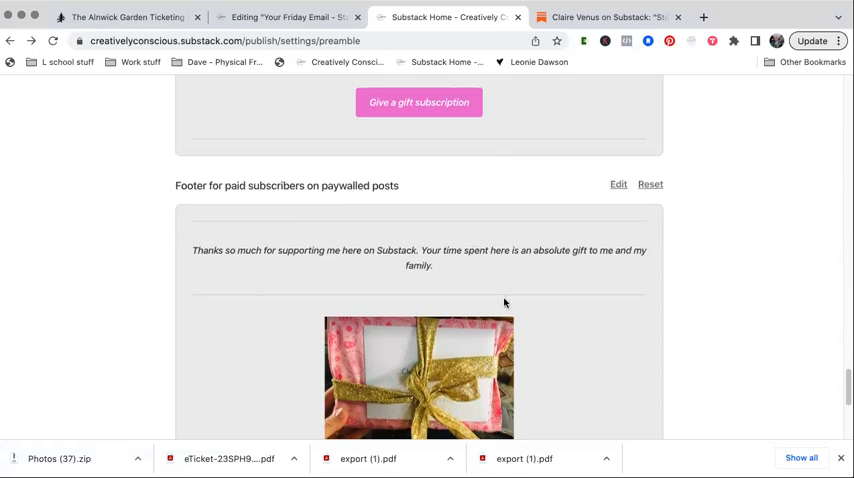
scroll("down", 3)
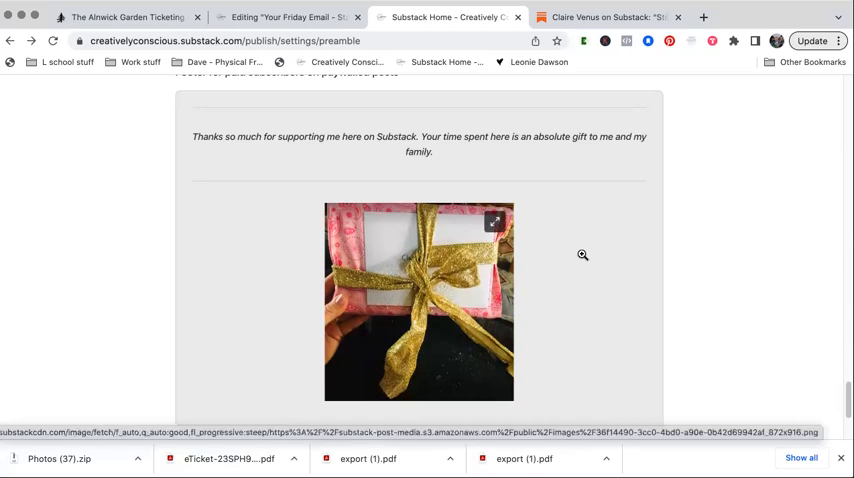
scroll("down", 3)
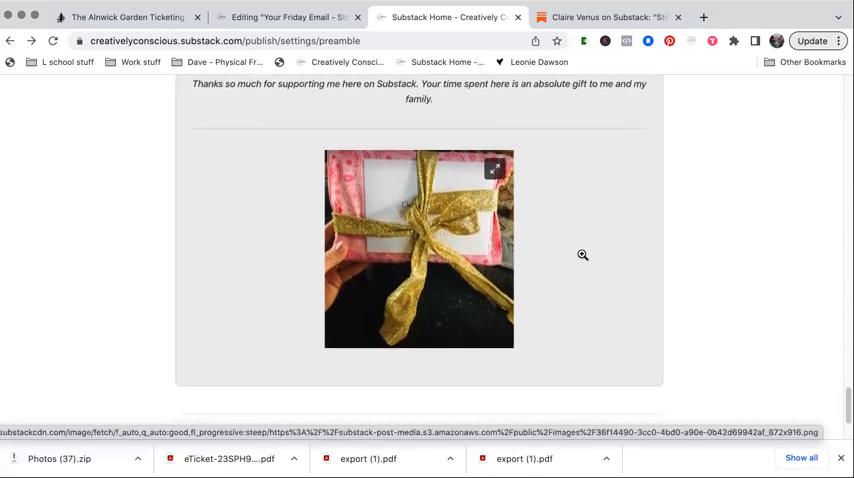
scroll("down", 3)
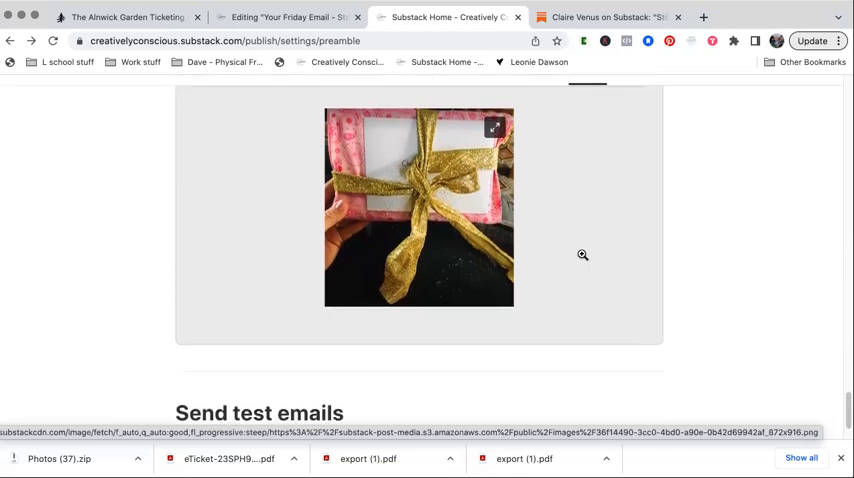
scroll("down", 3)
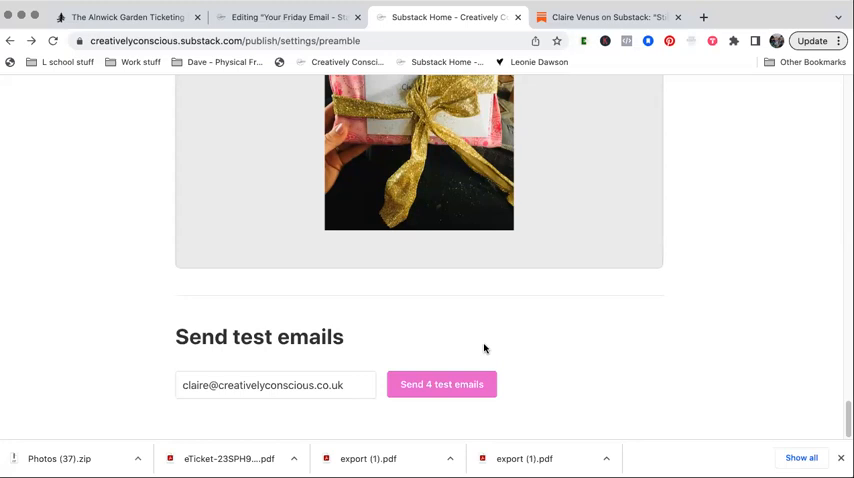
left_click(284, 16)
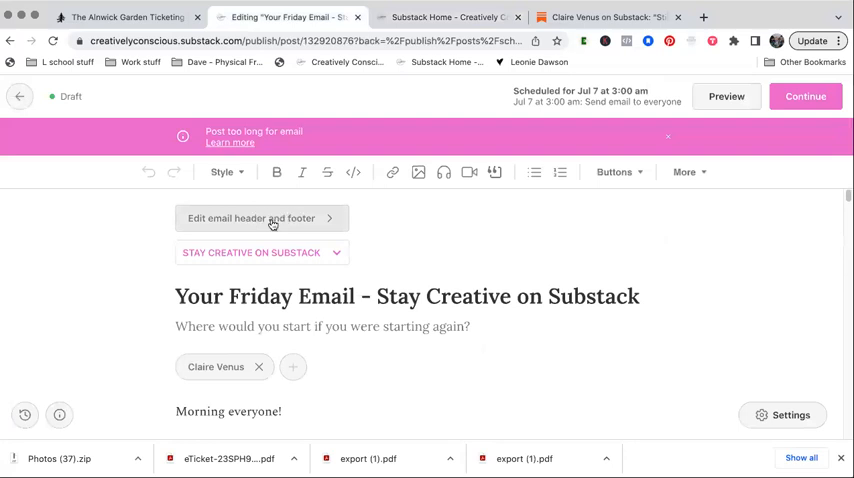
mouse_move(782, 300)
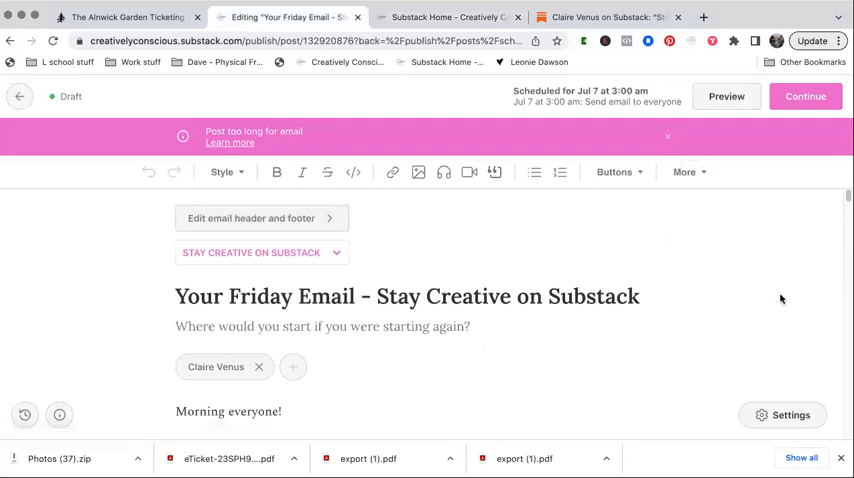
mouse_move(180, 86)
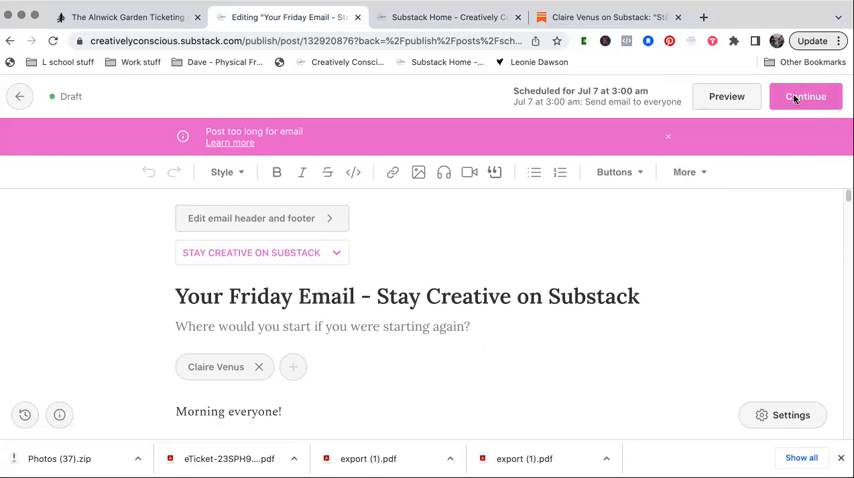
Step: Cancel the existing Jul 7 schedule and reopen the post's publish settings
left_click(804, 96)
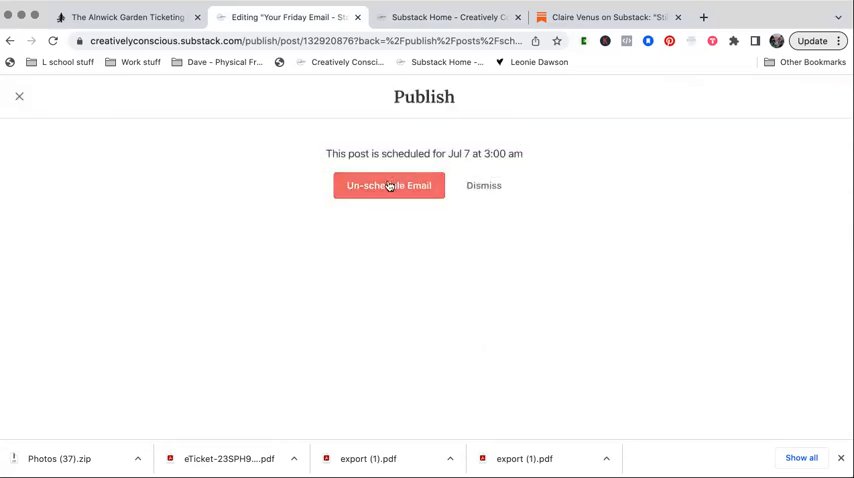
left_click(388, 184)
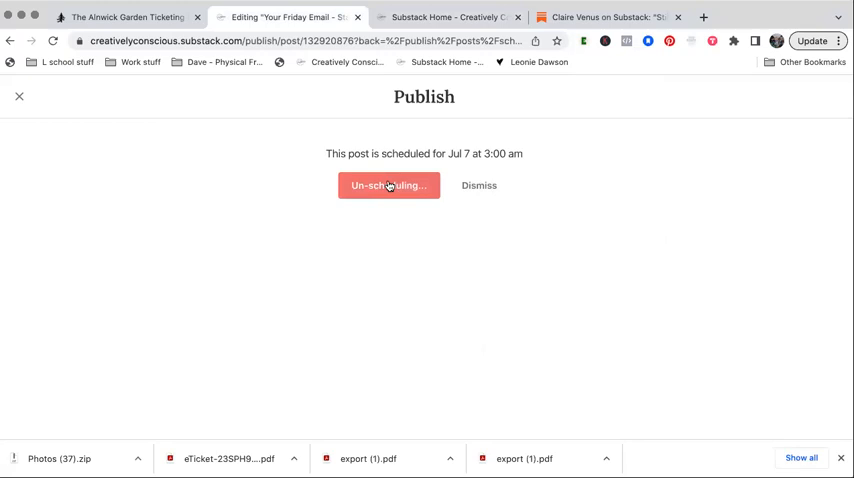
left_click(388, 184)
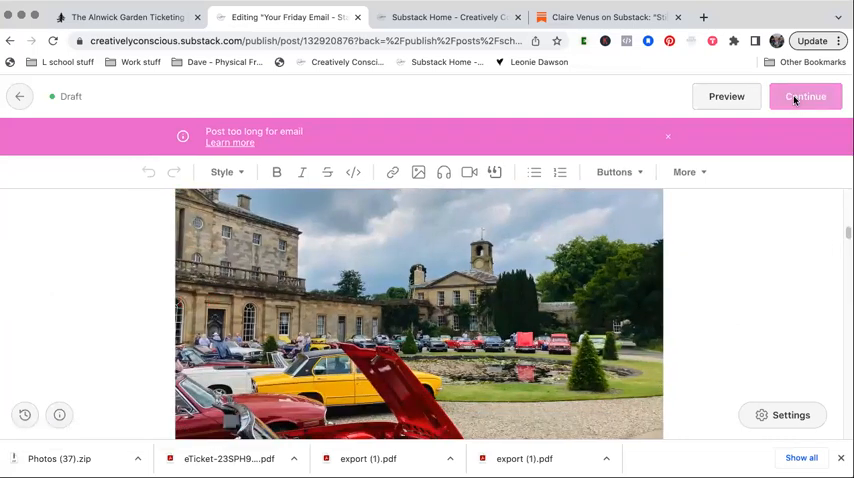
left_click(806, 96)
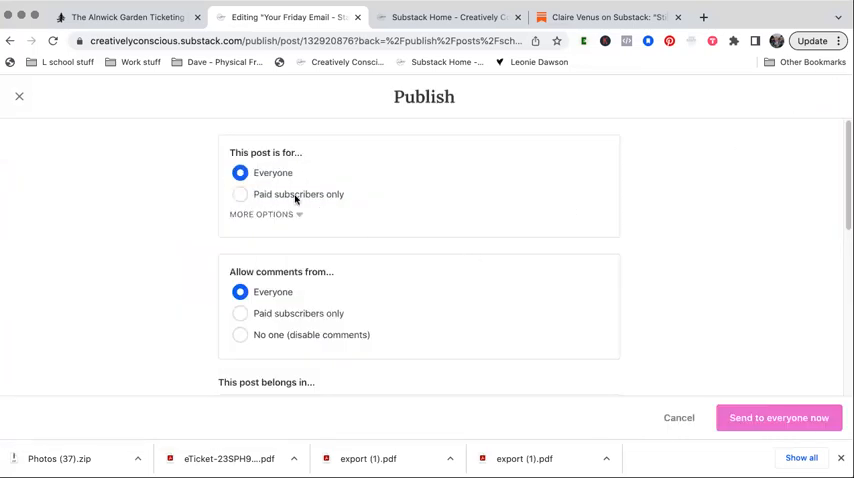
Step: Set 'This post is for' to Everyone after toggling between audience options
left_click(240, 194)
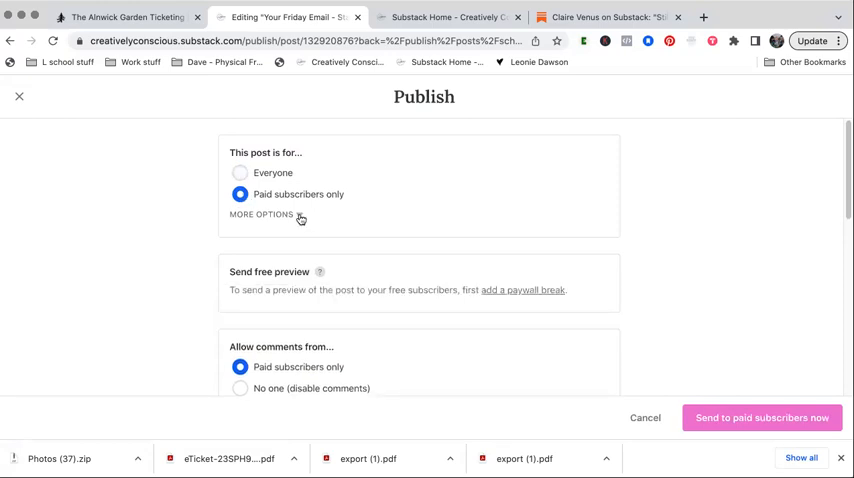
left_click(260, 214)
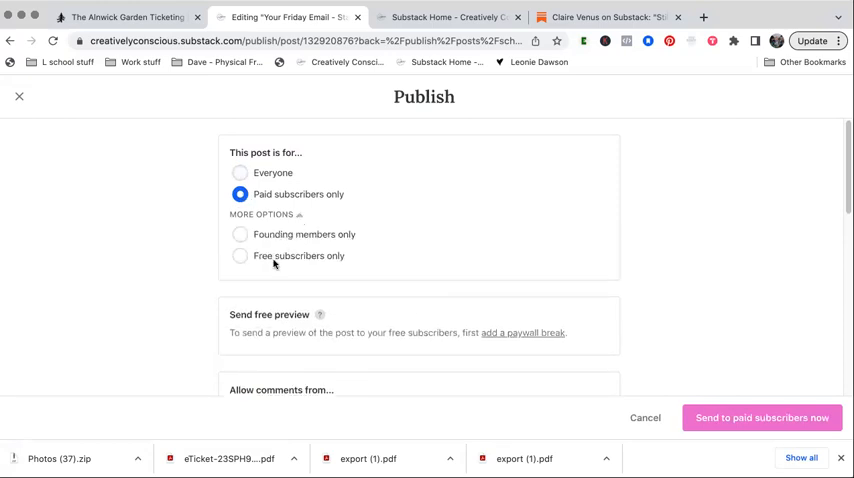
left_click(240, 172)
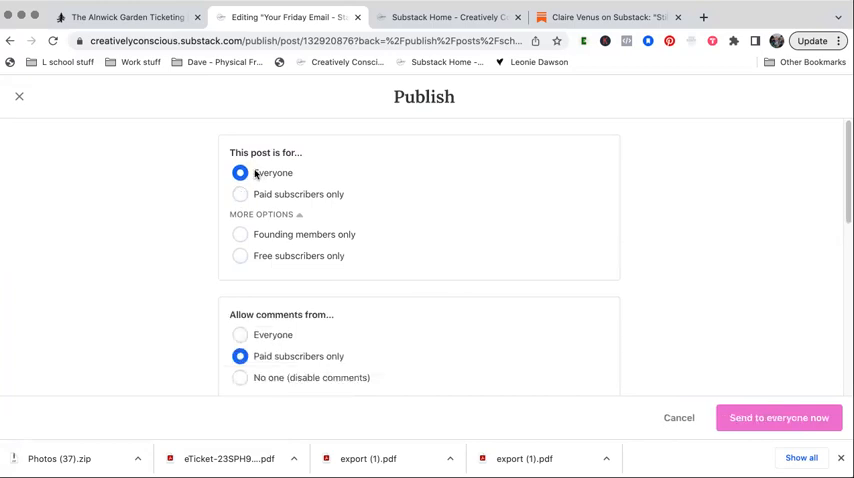
left_click(240, 194)
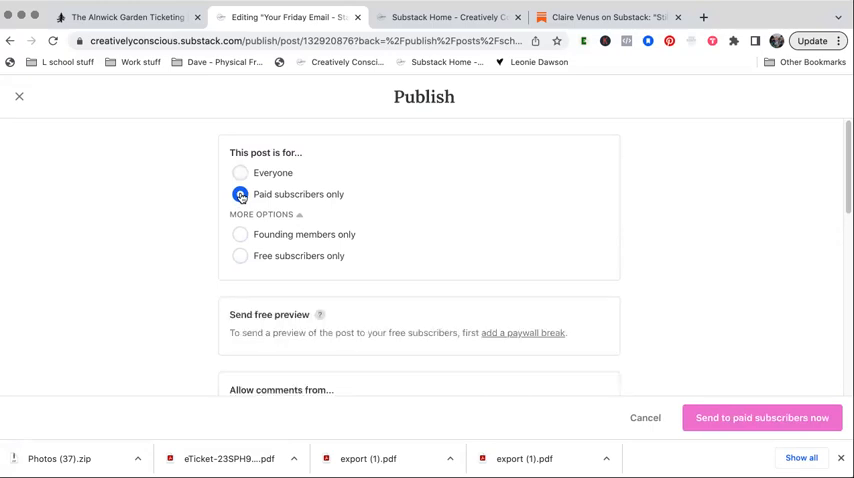
left_click(240, 172)
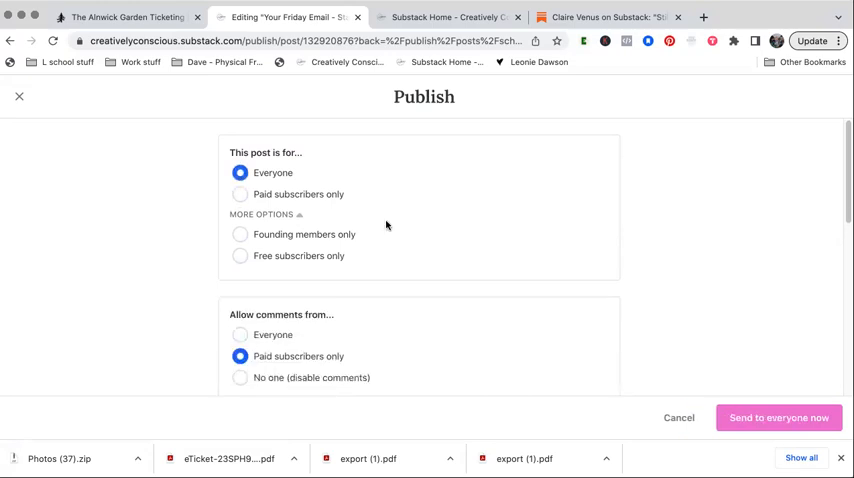
scroll("down", 3)
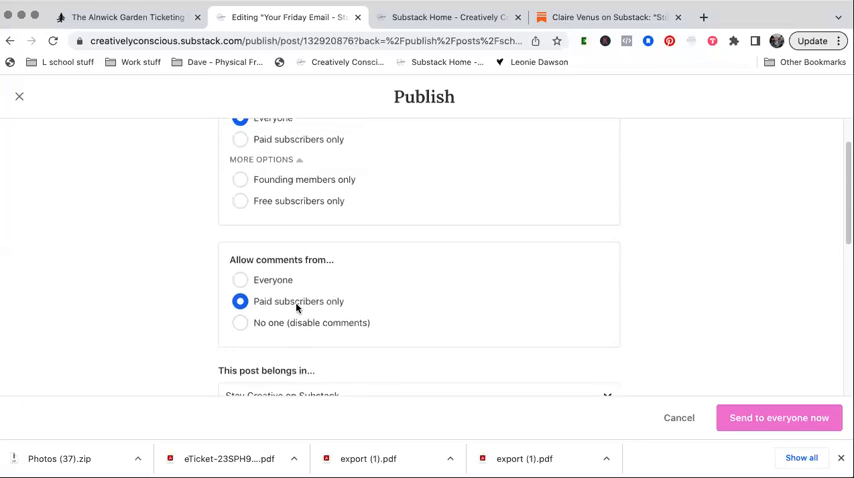
scroll("down", 3)
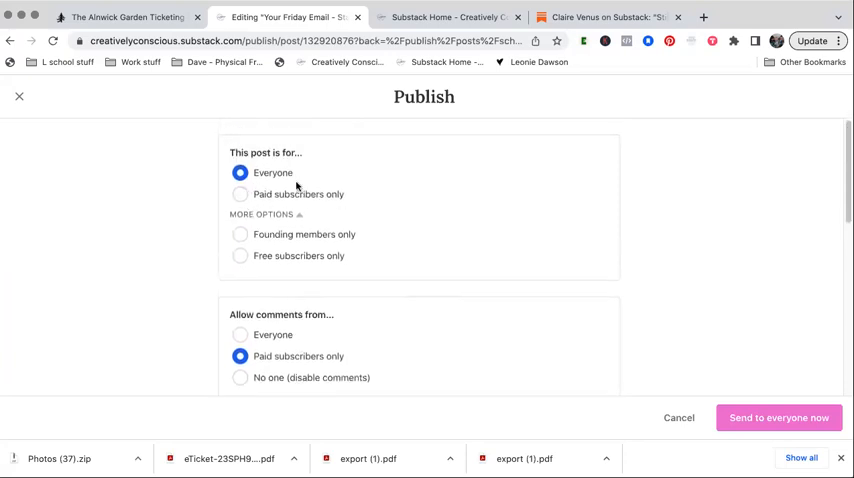
scroll("down", 3)
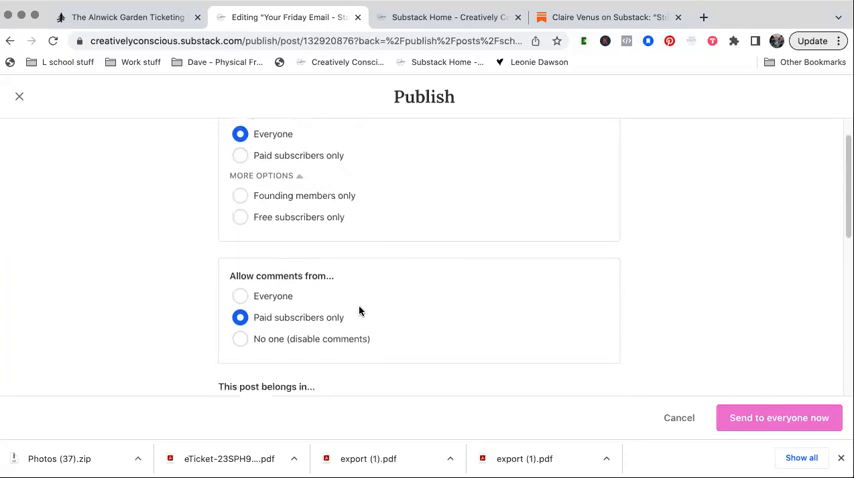
scroll("down", 3)
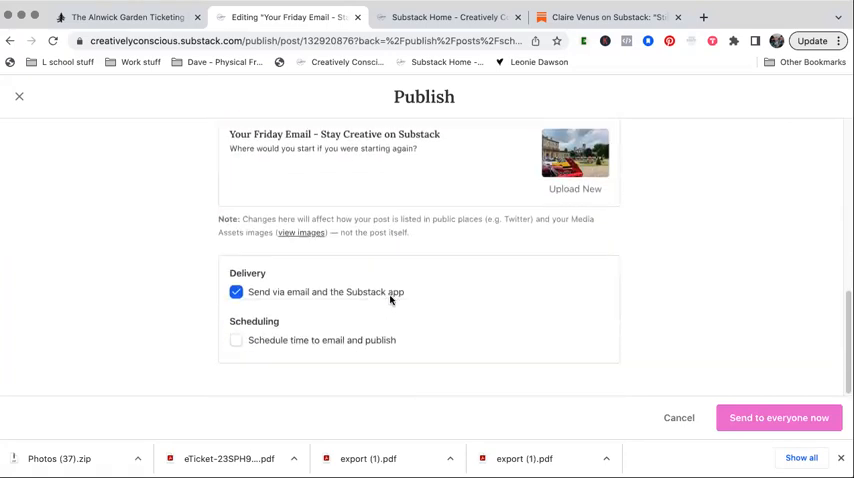
mouse_move(370, 304)
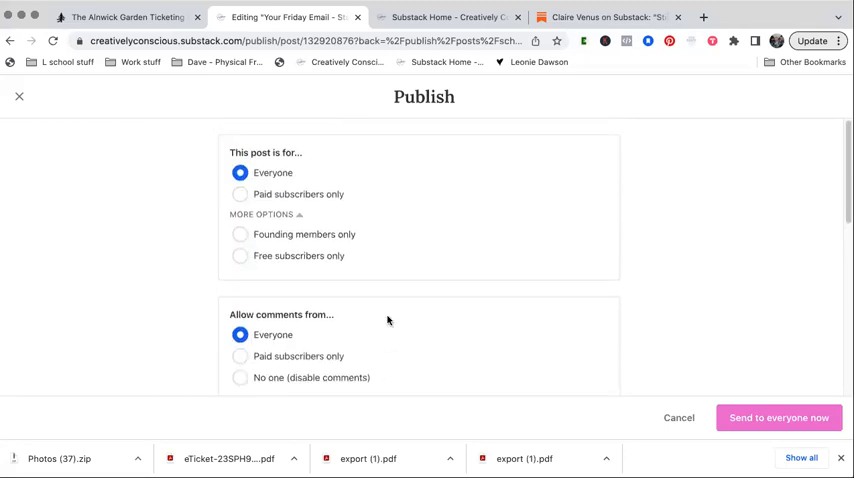
Step: Restrict comments on the post to paid subscribers only
left_click(264, 214)
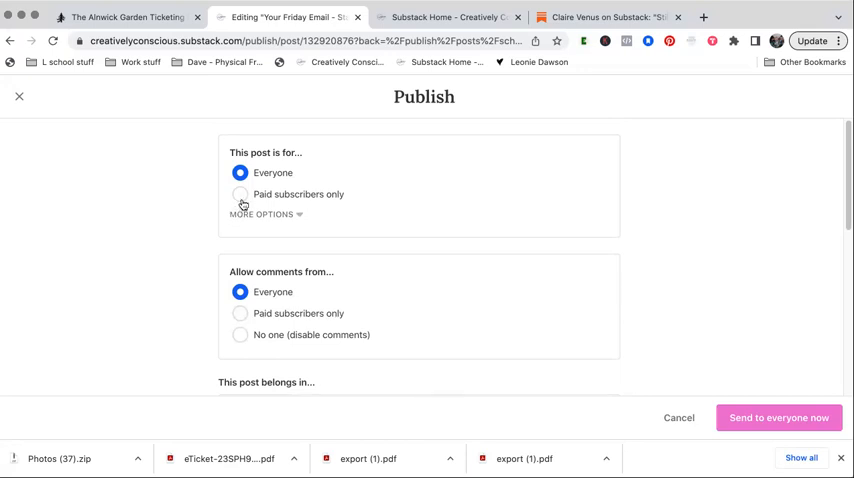
left_click(240, 194)
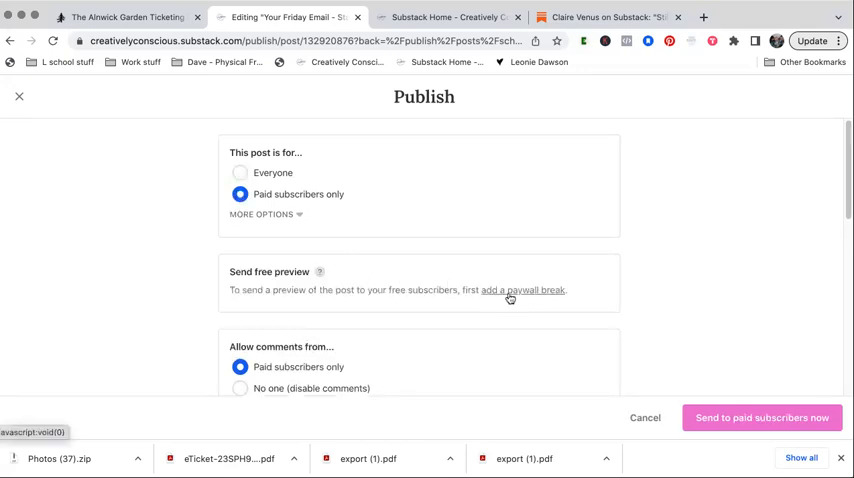
scroll("down", 3)
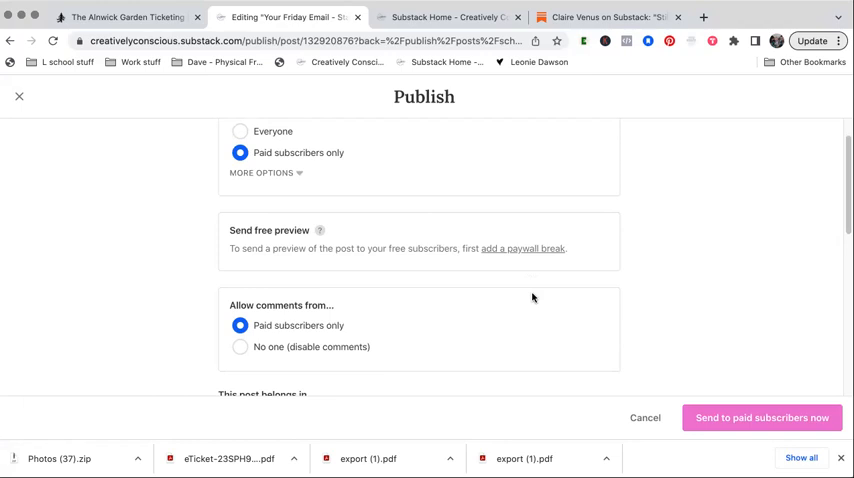
mouse_move(612, 314)
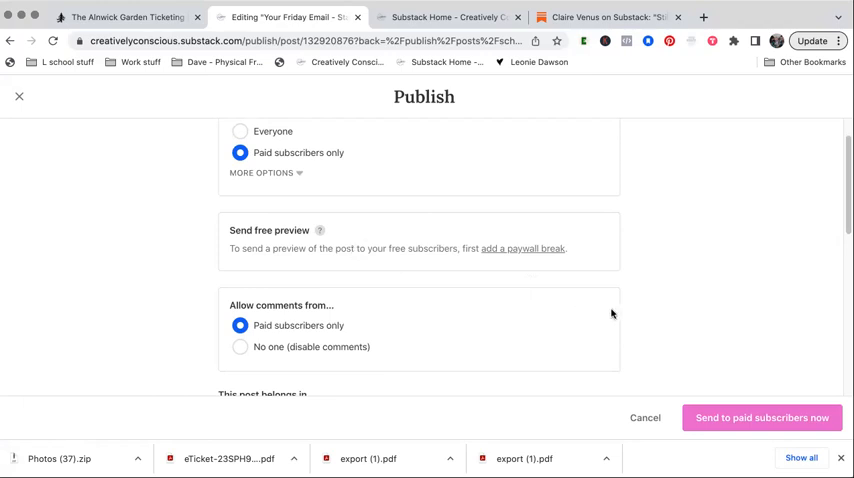
scroll("down", 3)
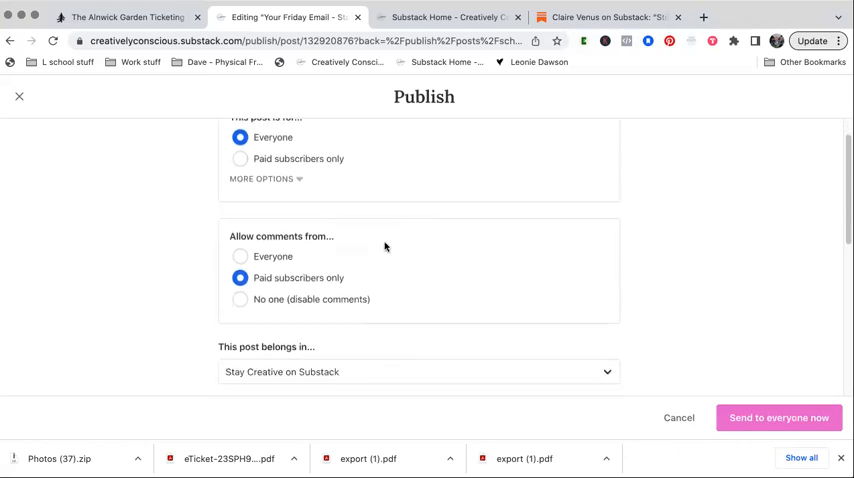
Step: Keep the audience as everyone and schedule email and publish for 7 July 2023 at 03:00
left_click(240, 254)
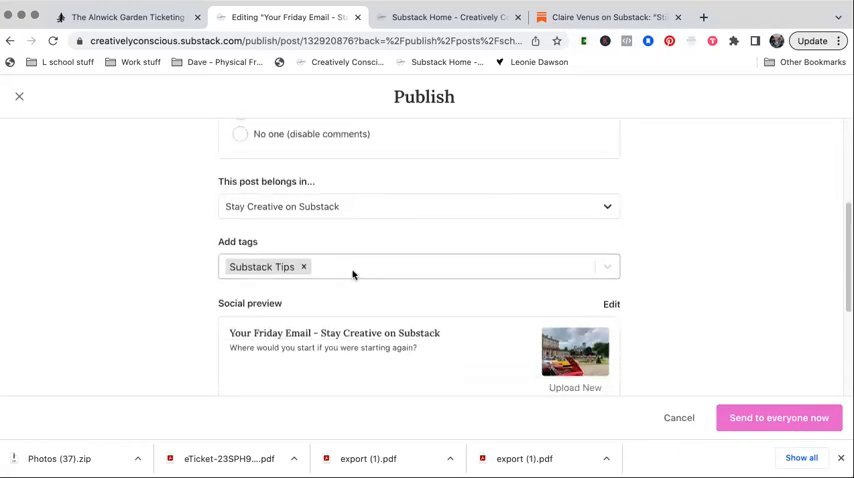
left_click(450, 268)
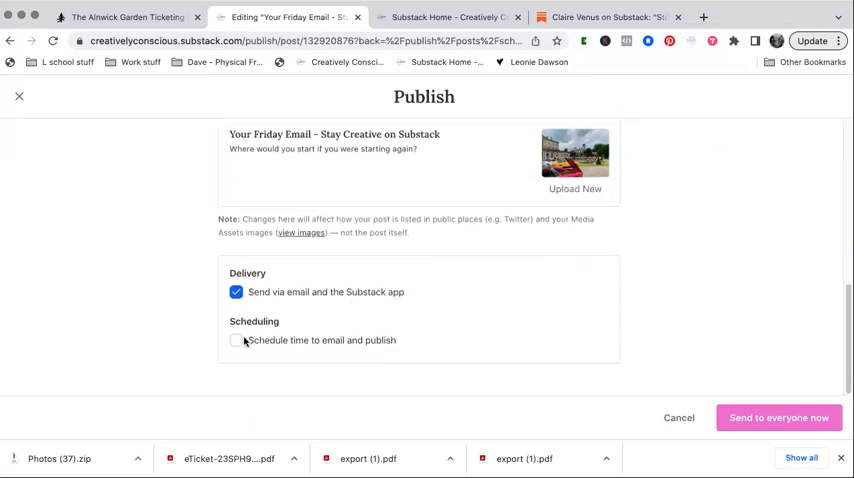
left_click(236, 340)
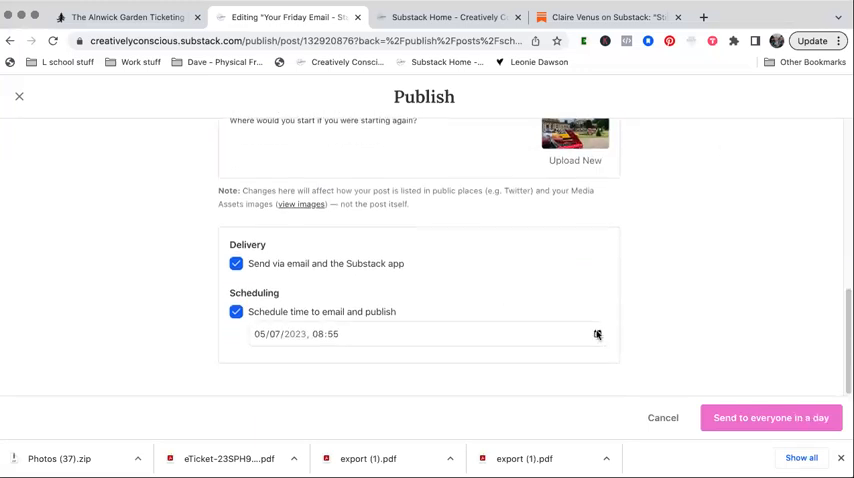
left_click(596, 334)
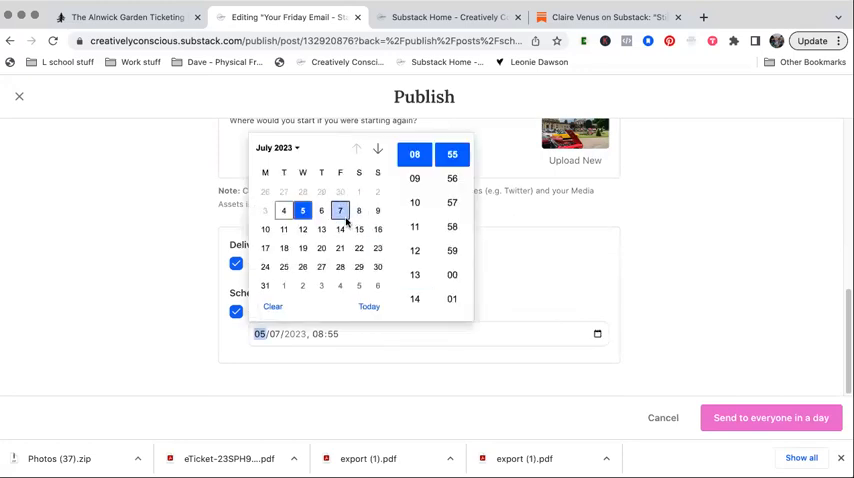
left_click(340, 212)
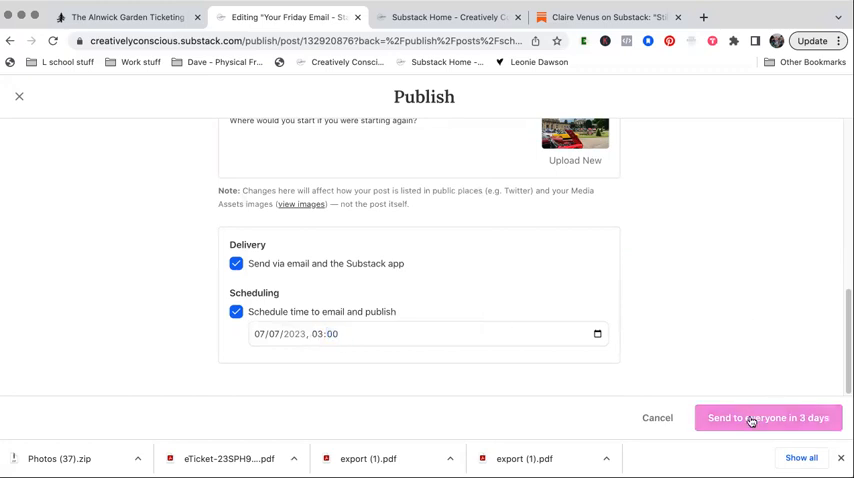
Step: Confirm 'Send to everyone in 3 days' to schedule the Friday email
left_click(768, 416)
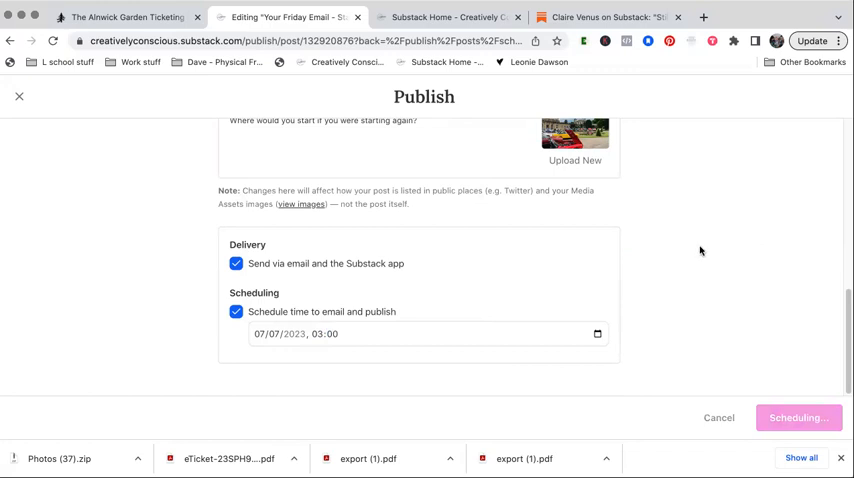
left_click(798, 418)
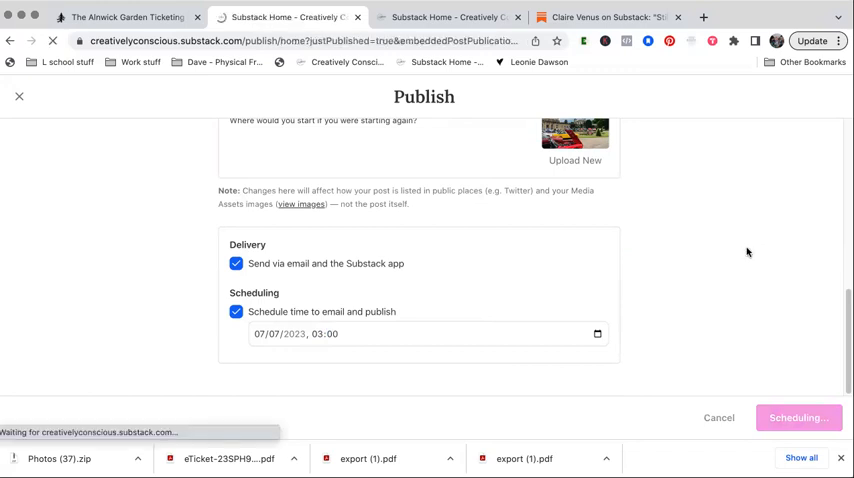
Step: Go to the publication Settings and browse down through the settings sections
left_click(798, 416)
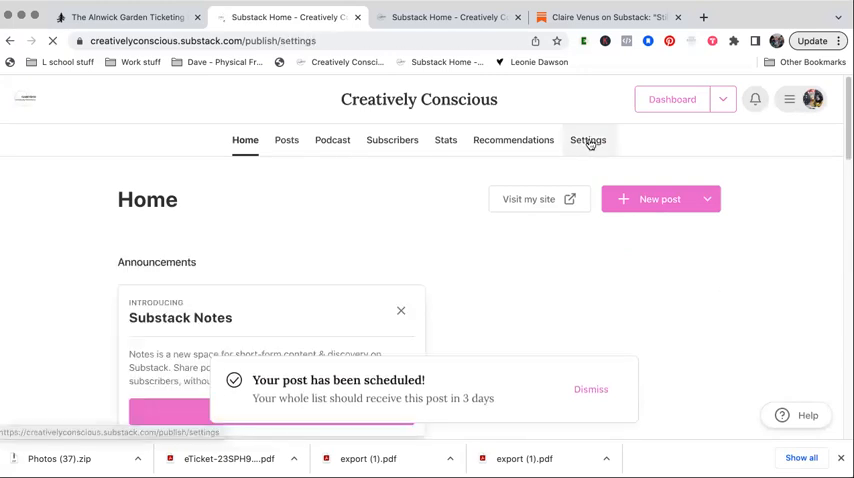
left_click(588, 140)
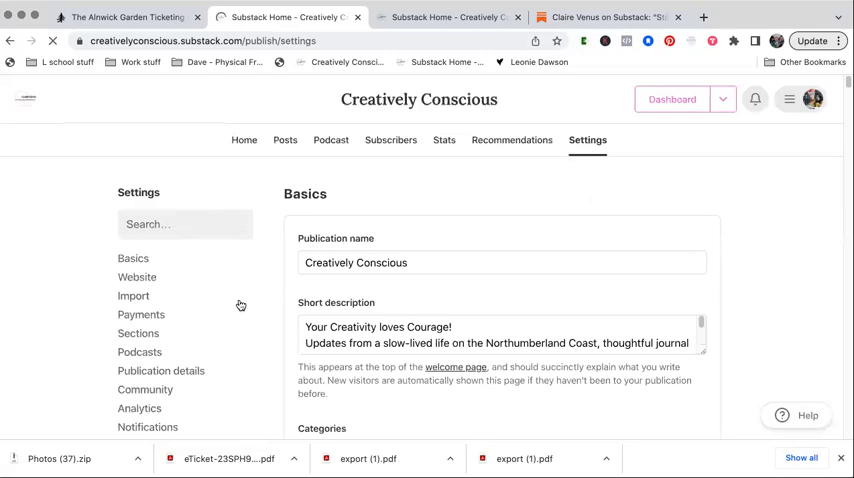
scroll("down", 3)
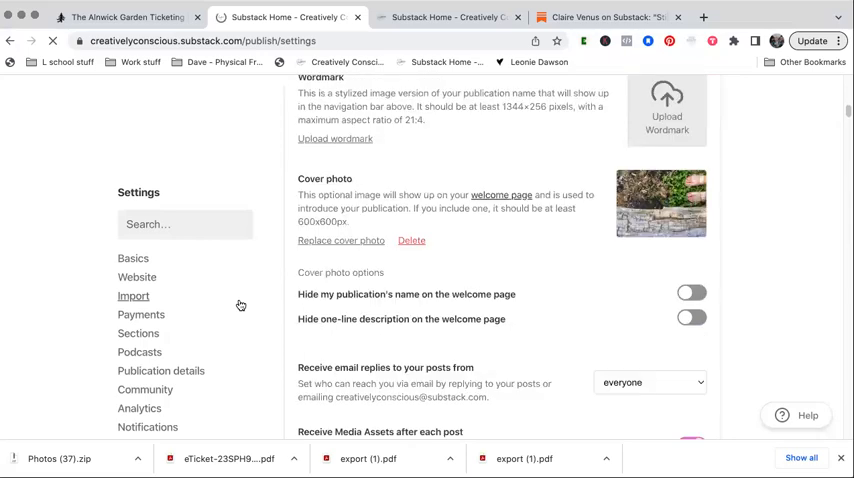
scroll("down", 3)
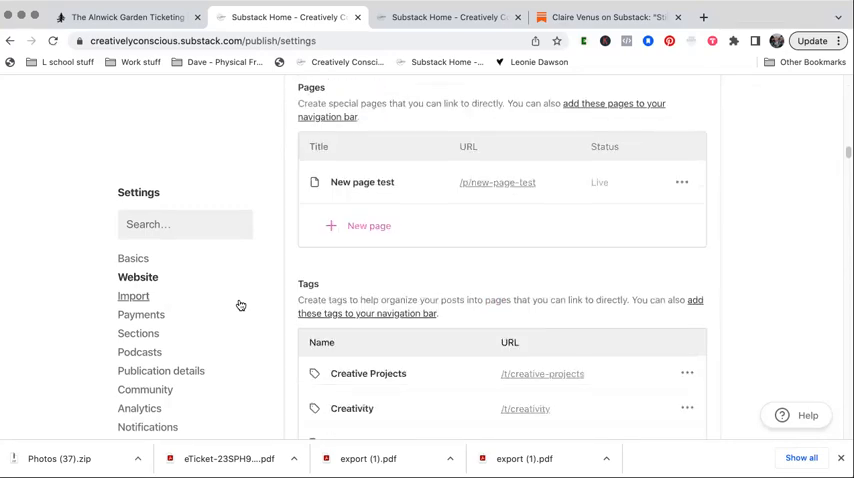
left_click(132, 296)
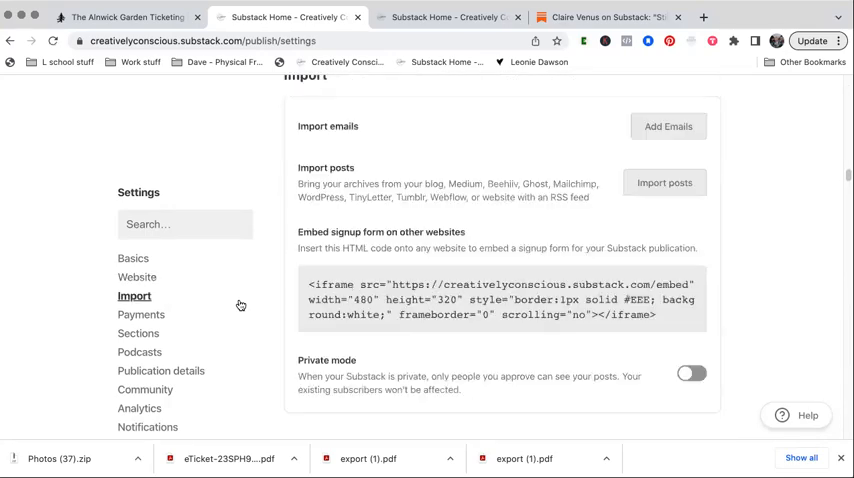
left_click(140, 314)
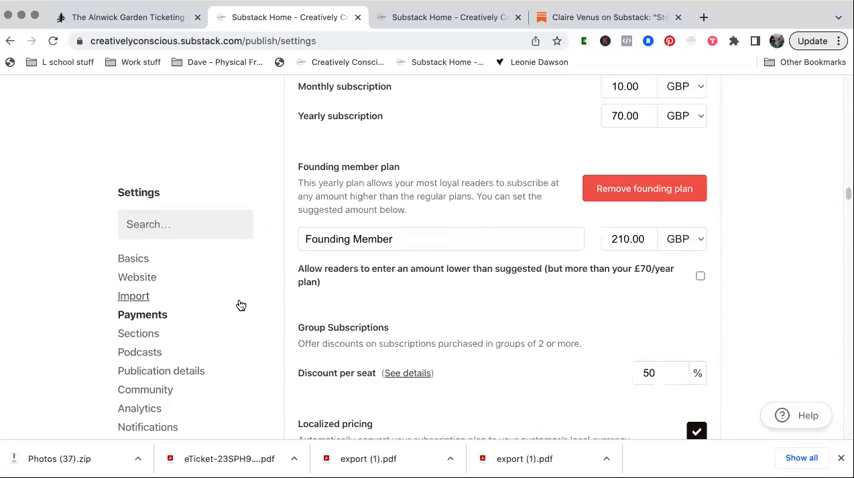
Step: Under Publication details, open the email banner, header and footer settings
scroll("down", 3)
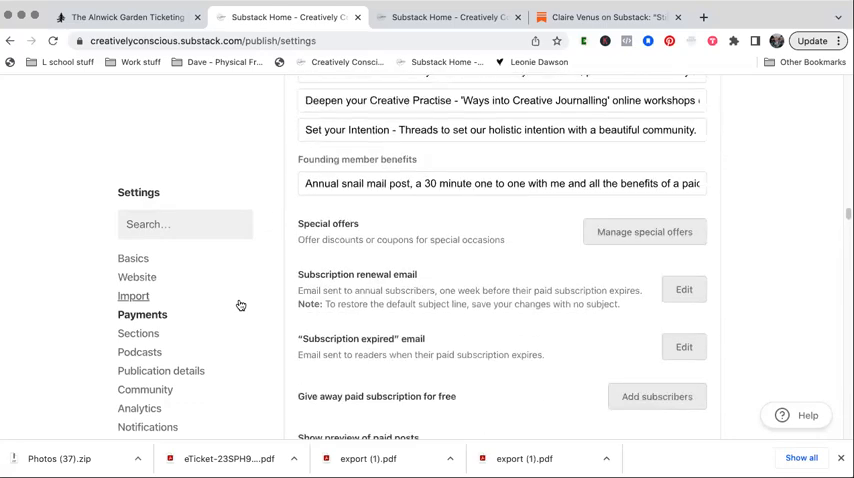
scroll("down", 3)
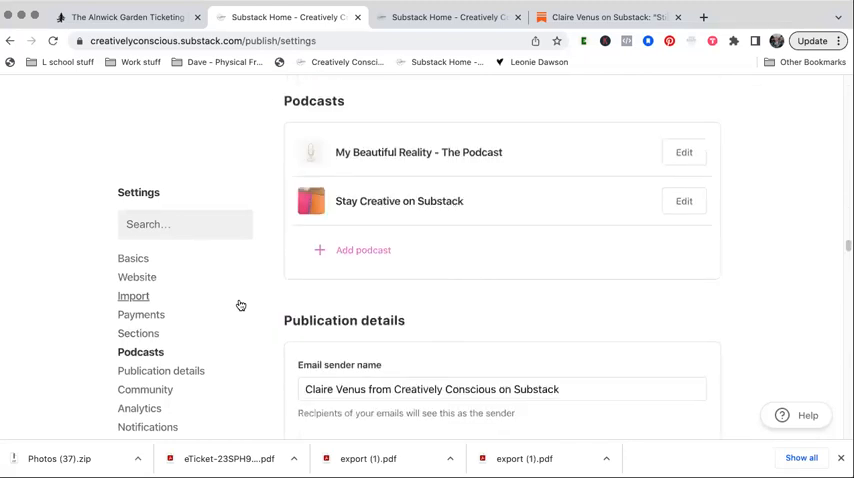
scroll("down", 3)
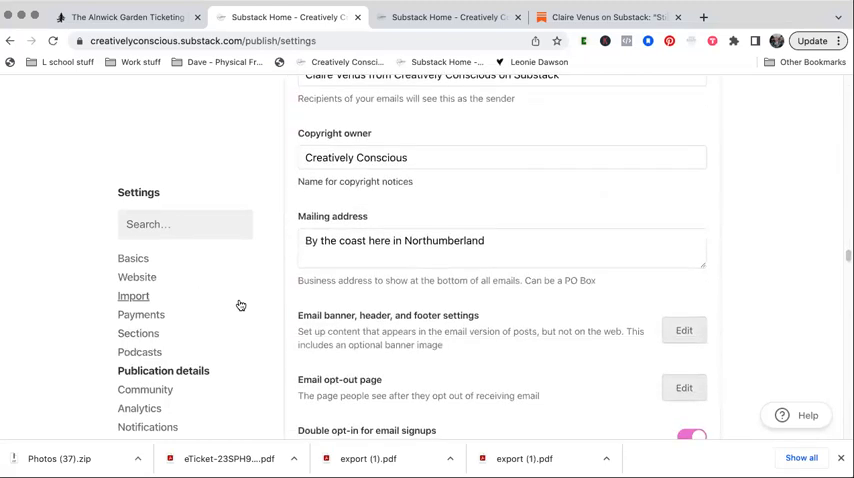
scroll("down", 3)
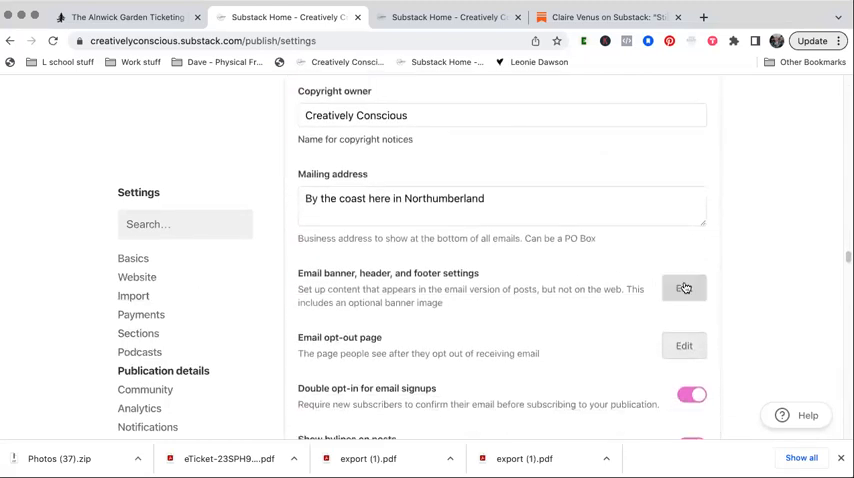
left_click(684, 288)
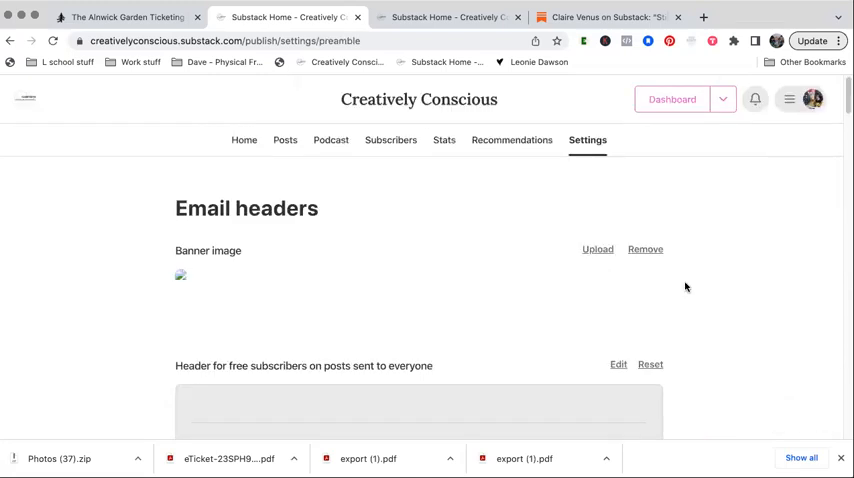
scroll("down", 3)
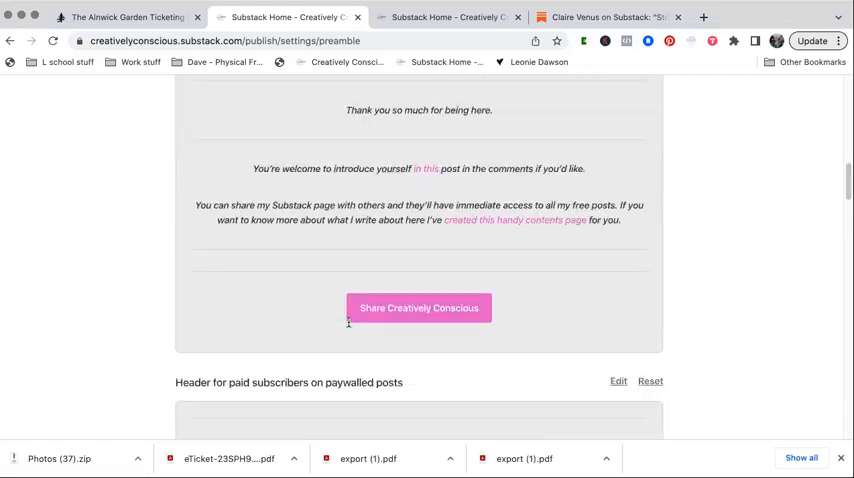
scroll("down", 3)
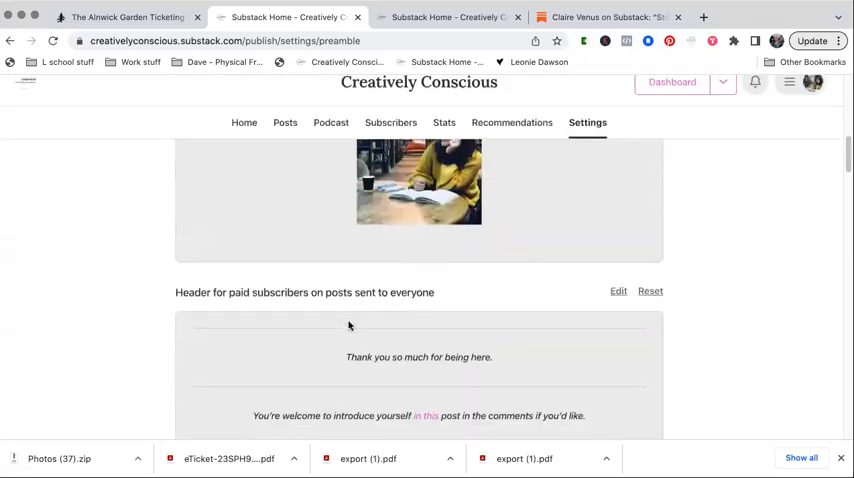
scroll("down", 3)
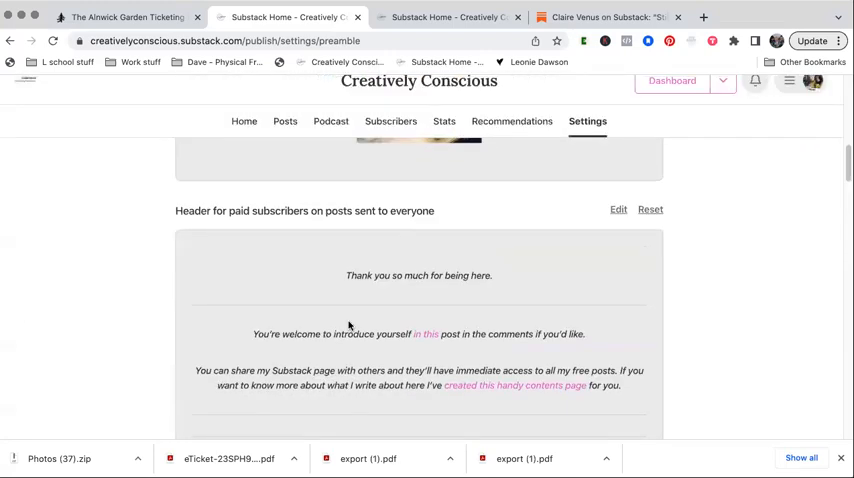
scroll("down", 3)
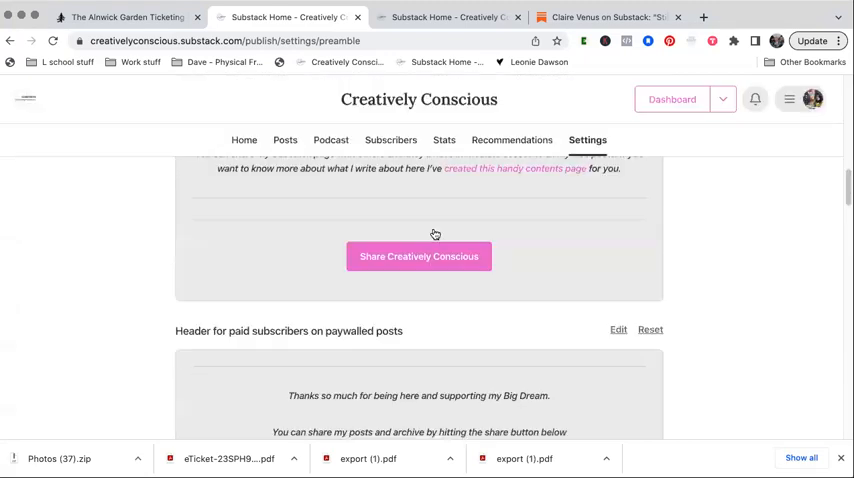
scroll("up", 3)
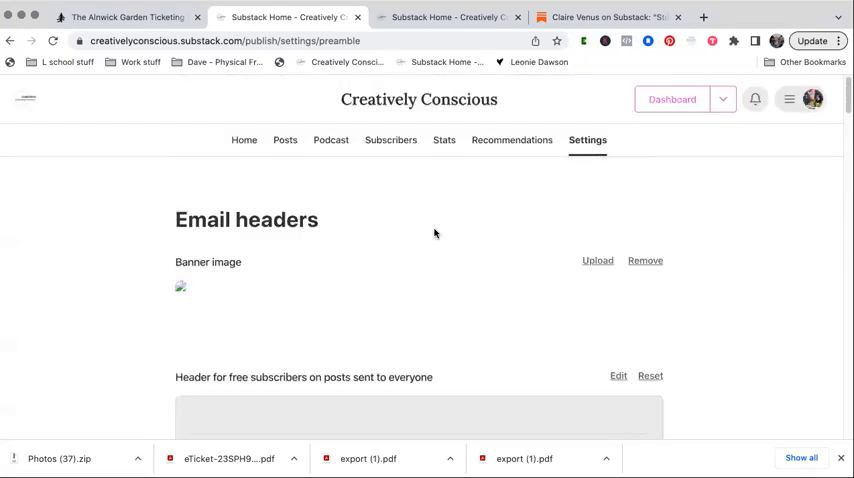
scroll("down", 3)
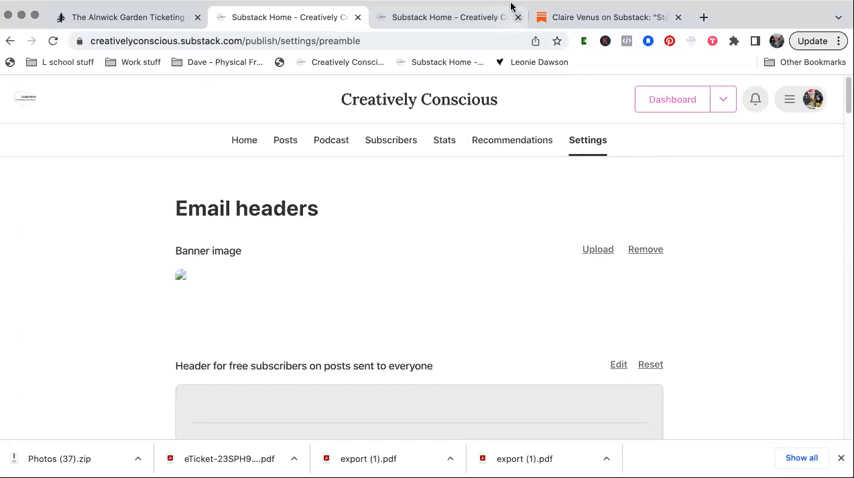